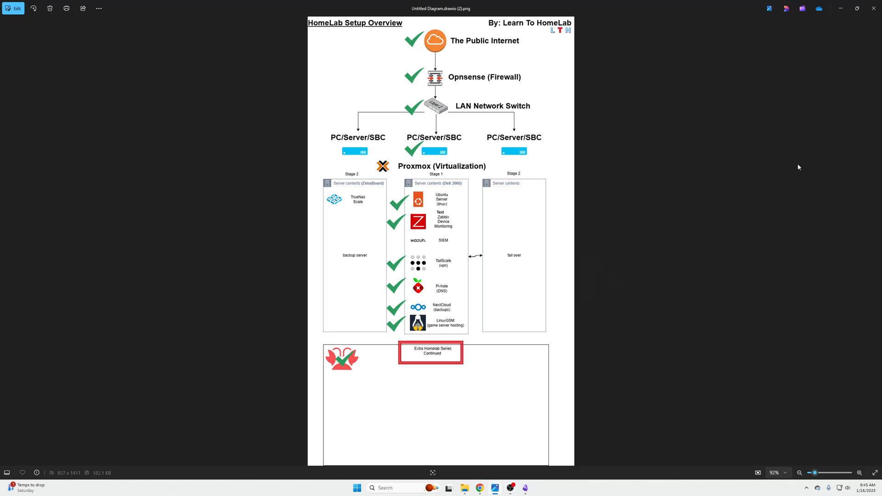
mouse_move(717, 219)
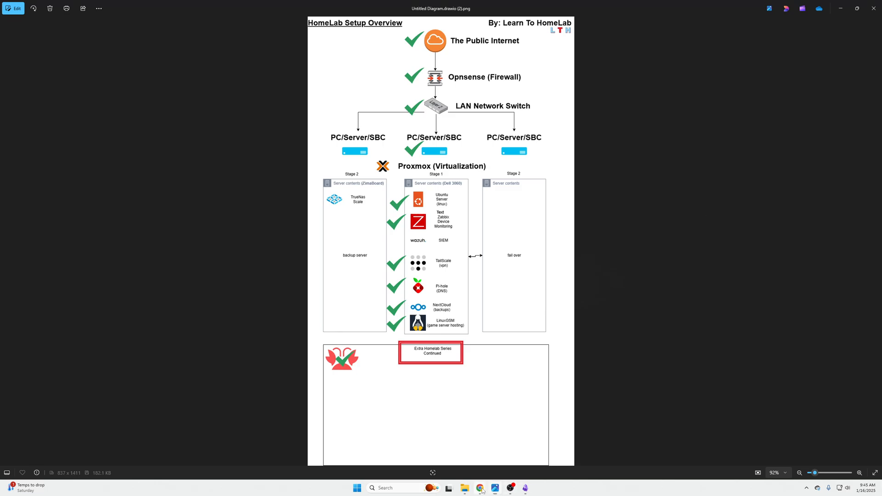
Leave the HomeLab diagram in Photos and show the browser's Homarr installation guide.
click(292, 7)
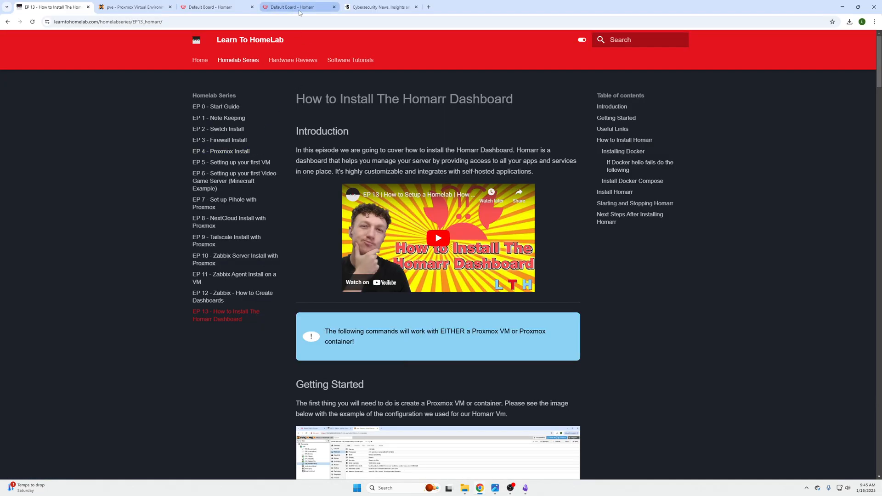
click(299, 7)
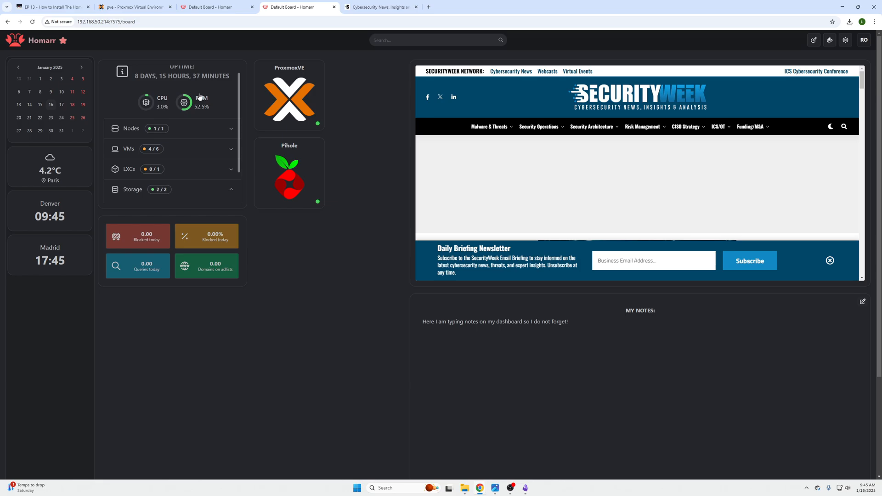
scroll(down, 3)
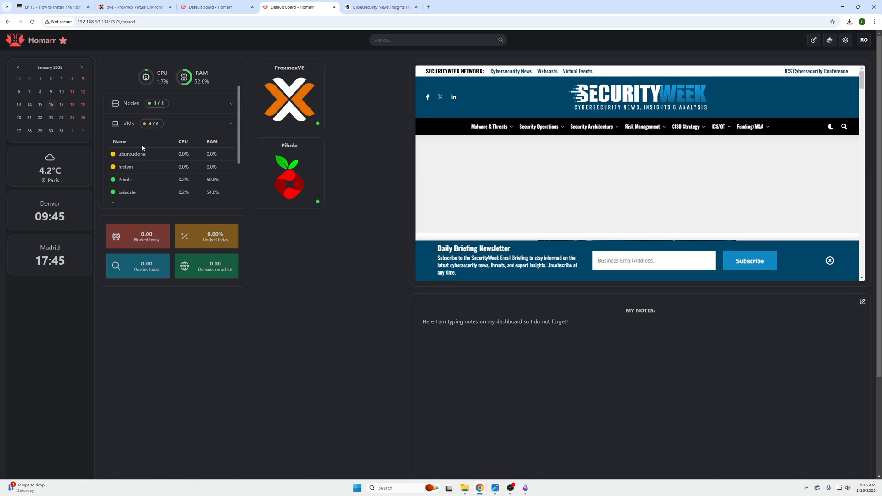
scroll(down, 3)
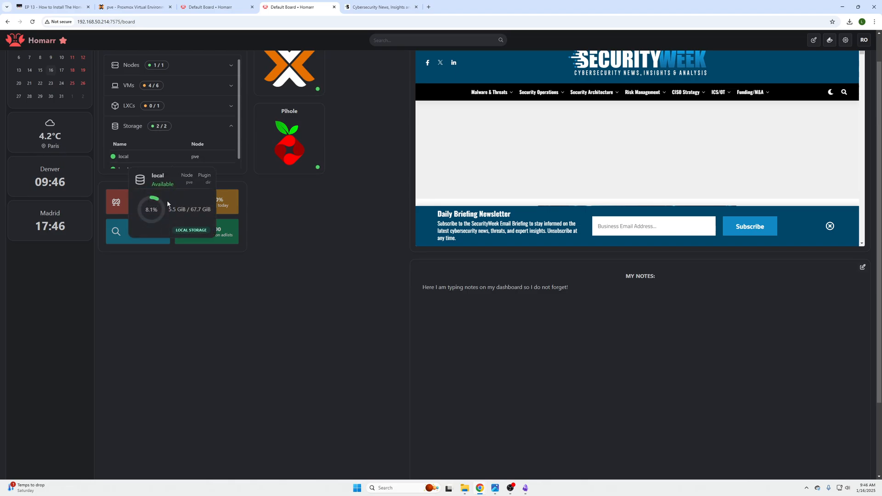
mouse_move(295, 221)
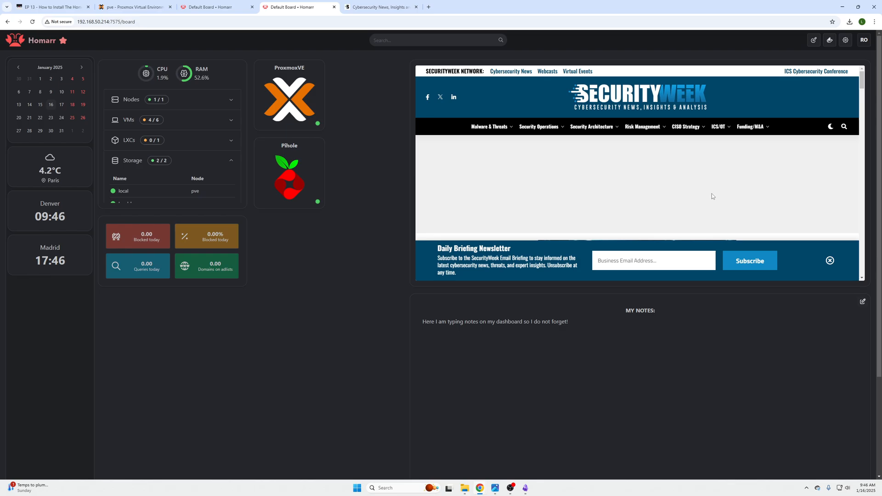
click(50, 7)
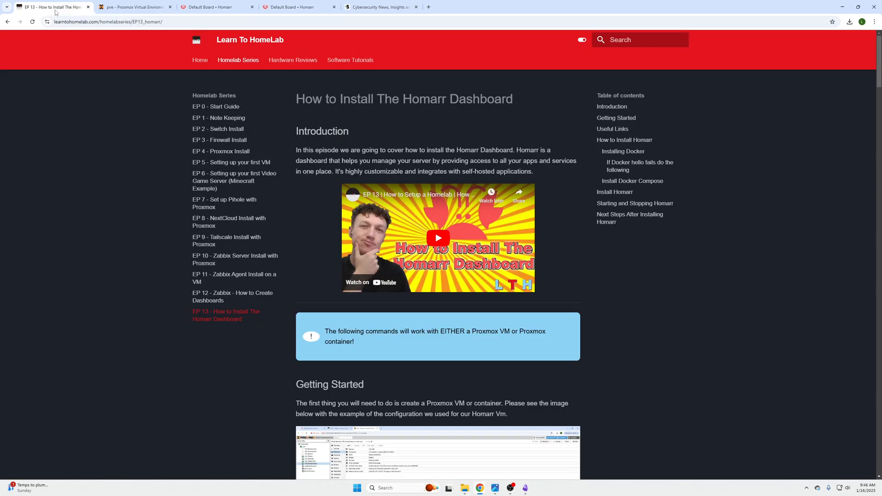
mouse_move(456, 195)
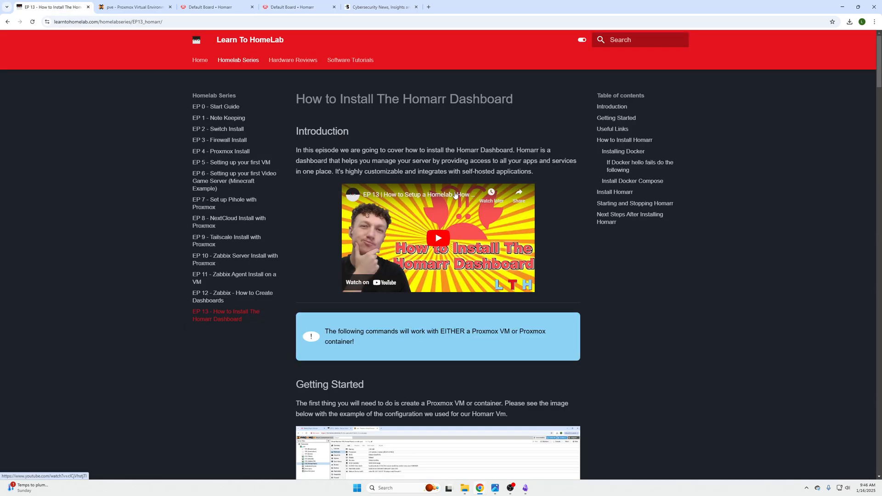
scroll(down, 3)
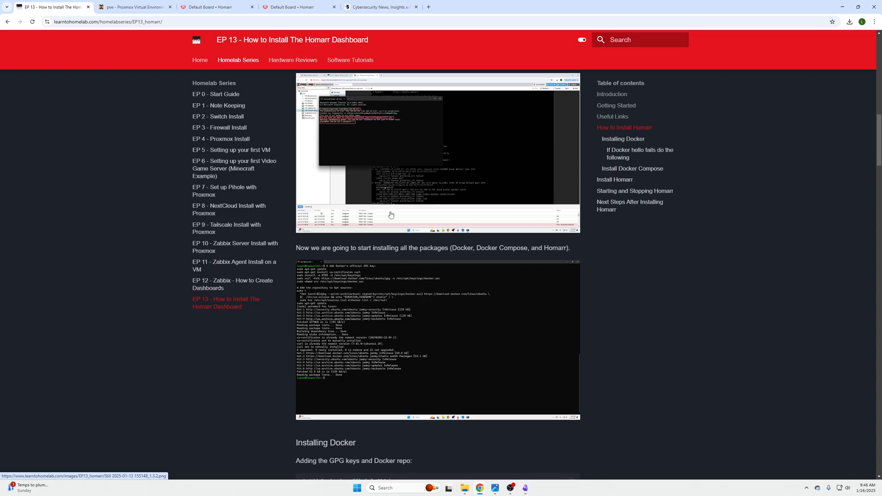
scroll(down, 3)
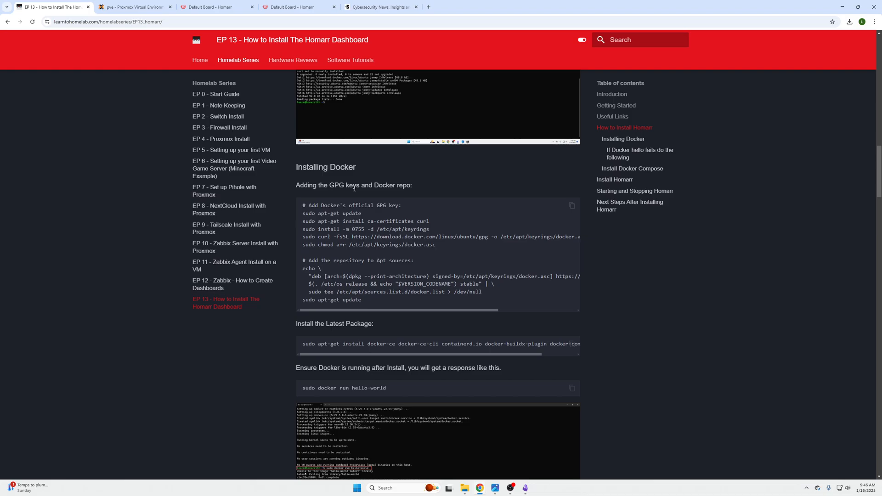
click(298, 6)
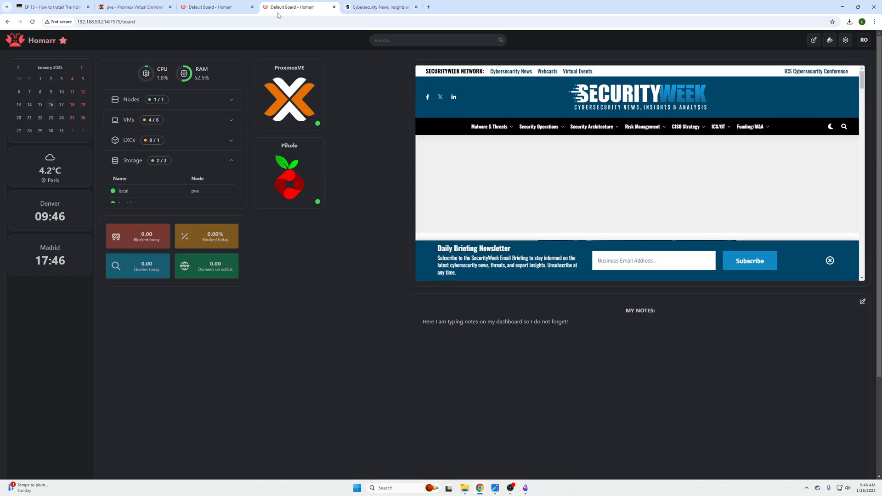
Bring up the Homarr docs Integrations > Hardware page at the Proxmox section.
click(217, 7)
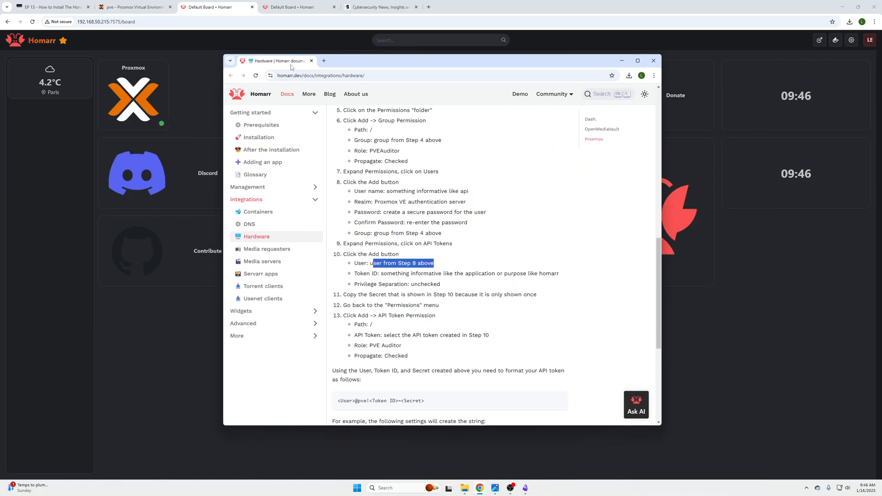
mouse_move(276, 61)
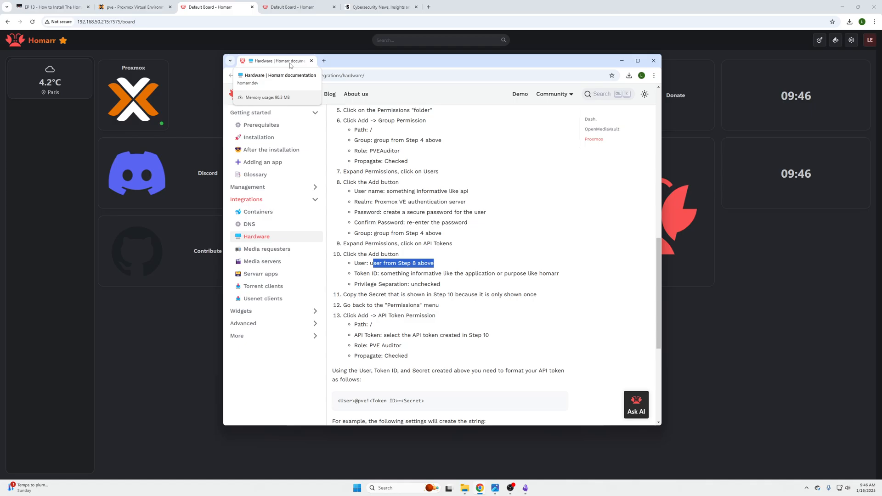
click(653, 61)
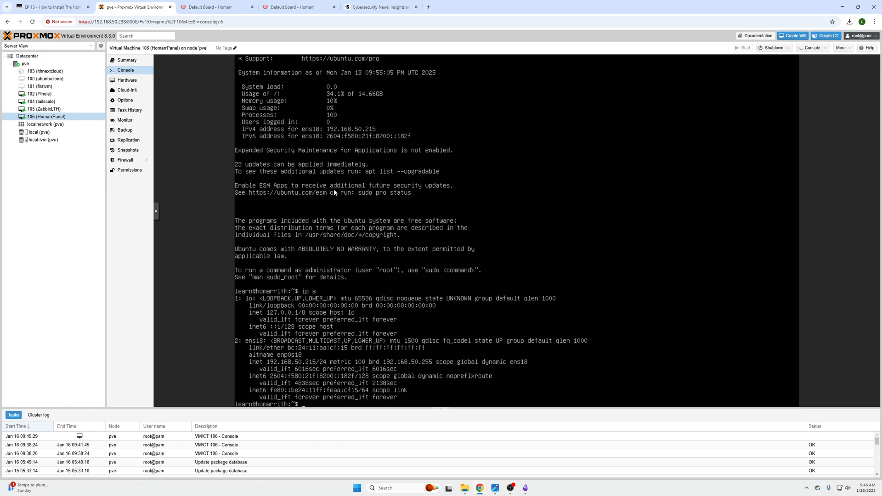
mouse_move(317, 203)
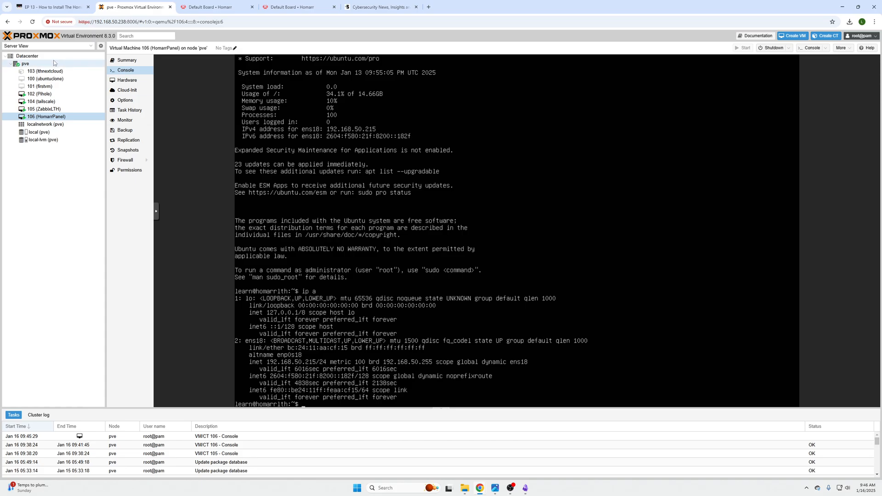
Show the Datacenter permissions list with api-users and api@pve holding PVEAuditor on root.
click(27, 56)
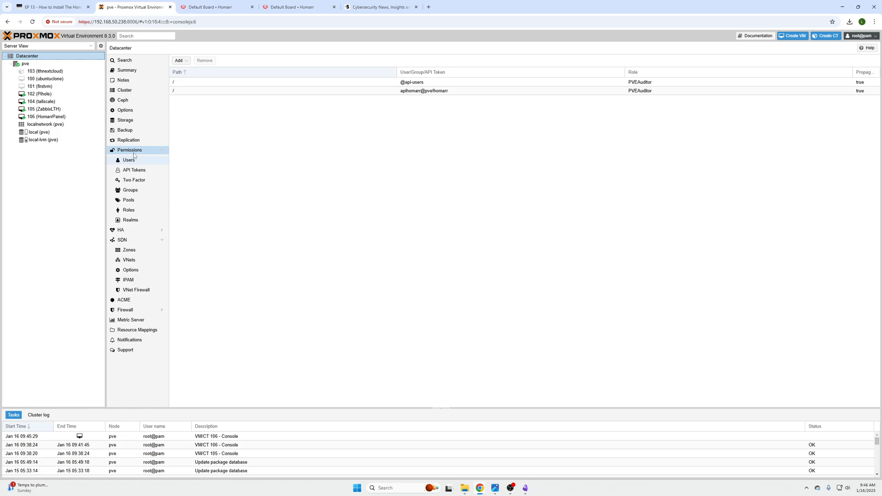
click(130, 150)
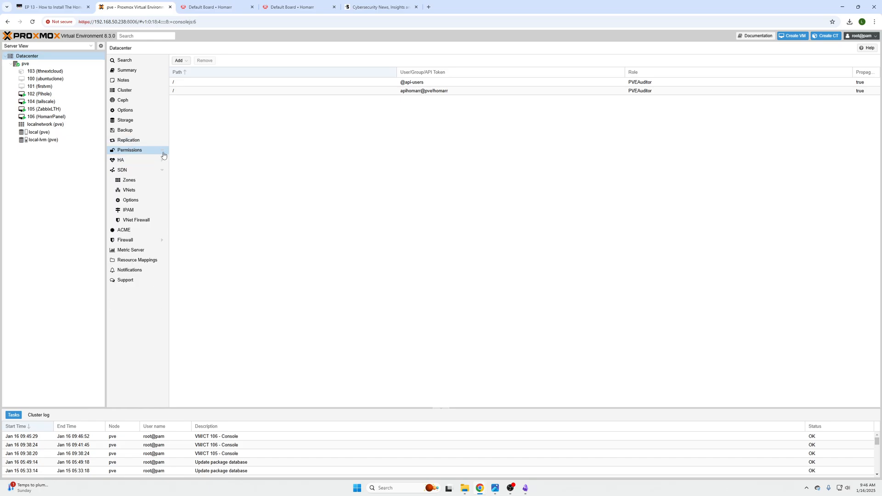
click(129, 150)
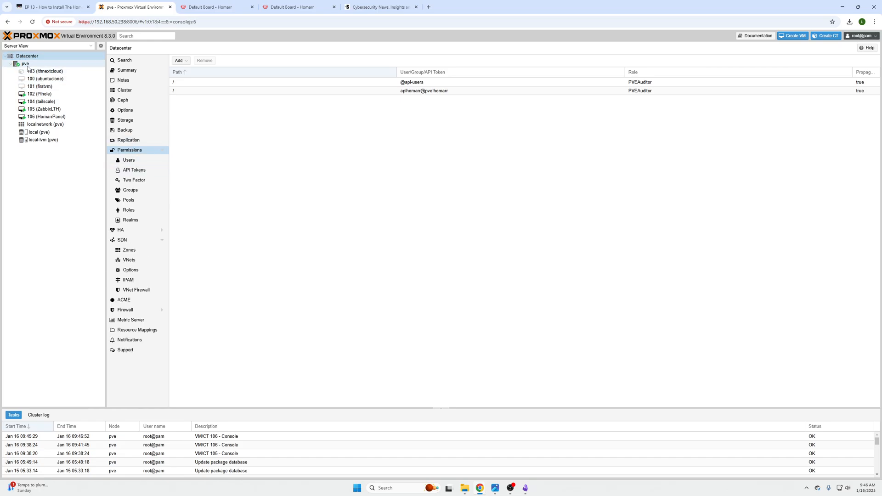
click(26, 64)
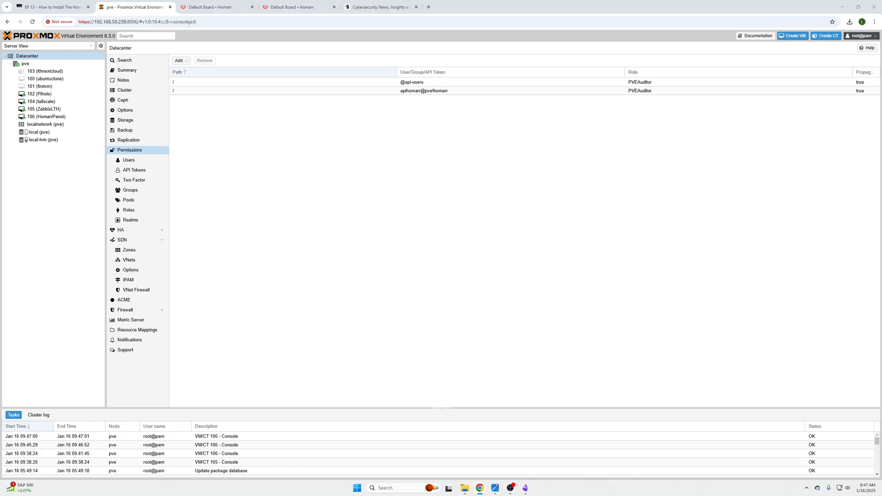
Create a new Proxmox group named ytteamgroup from the Groups list.
click(130, 190)
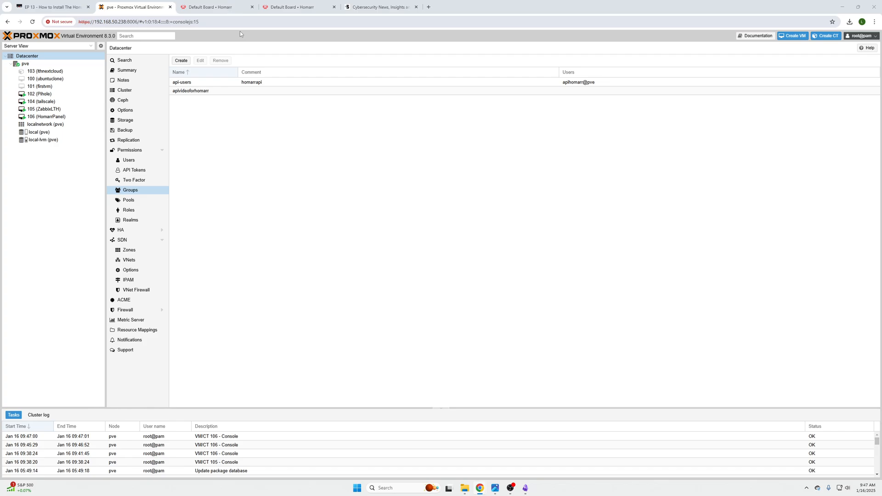
click(181, 60)
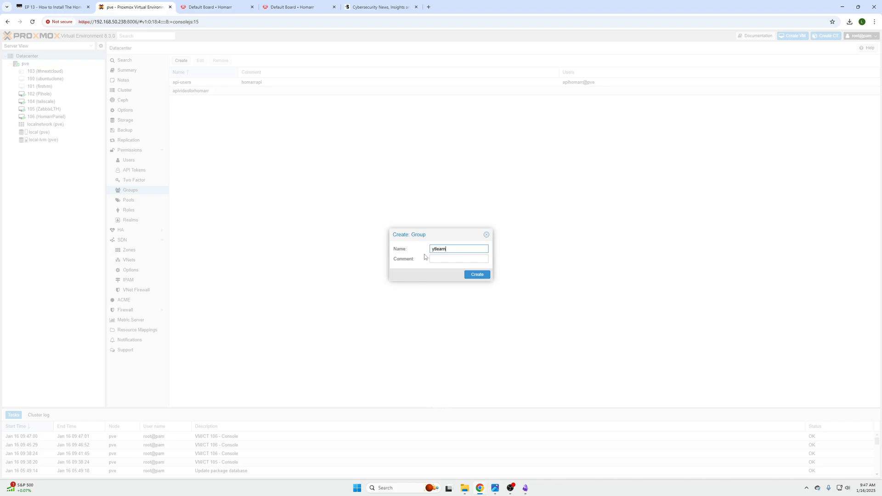
text(group)
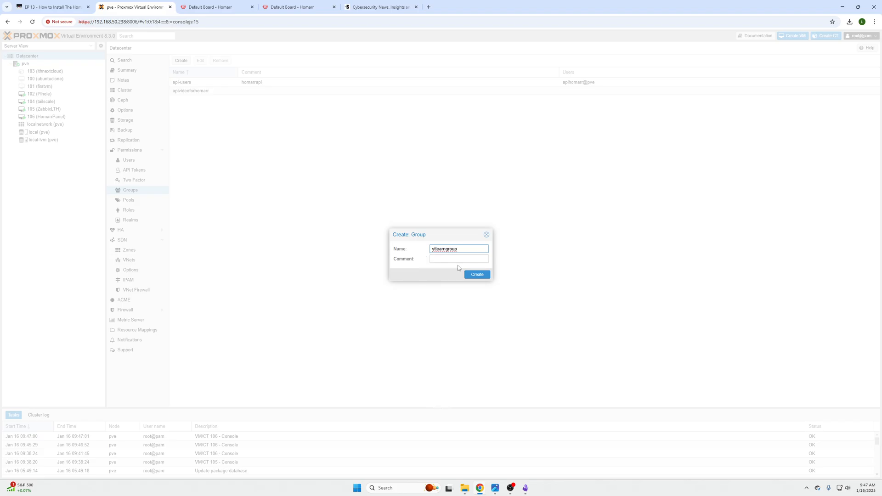
click(477, 275)
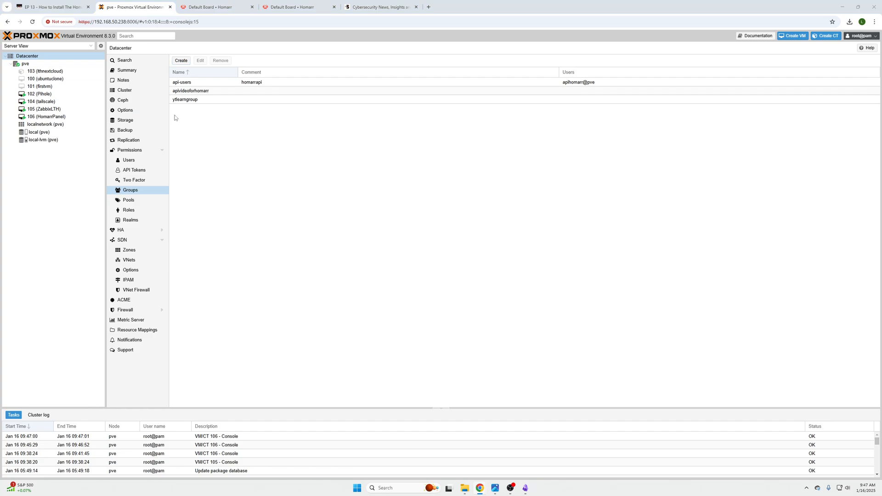
Add a group permission: path /, group ytteamgroup, role PVEAuditor, propagate enabled.
click(129, 150)
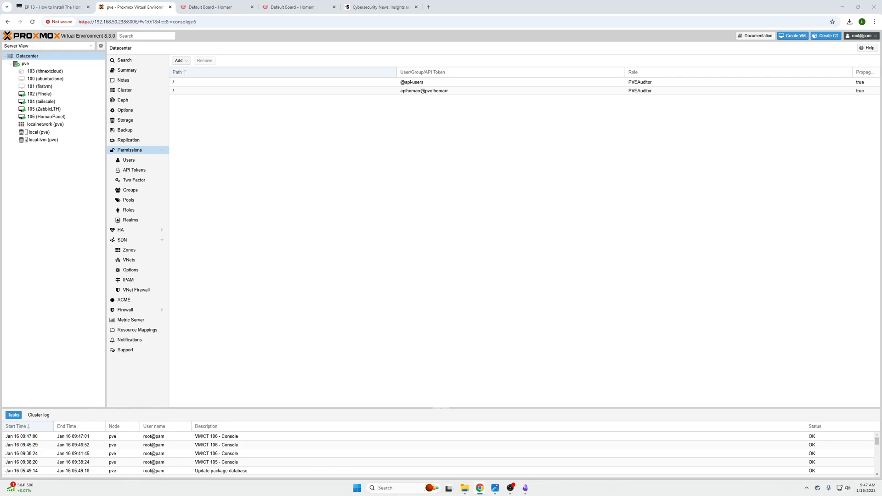
click(179, 61)
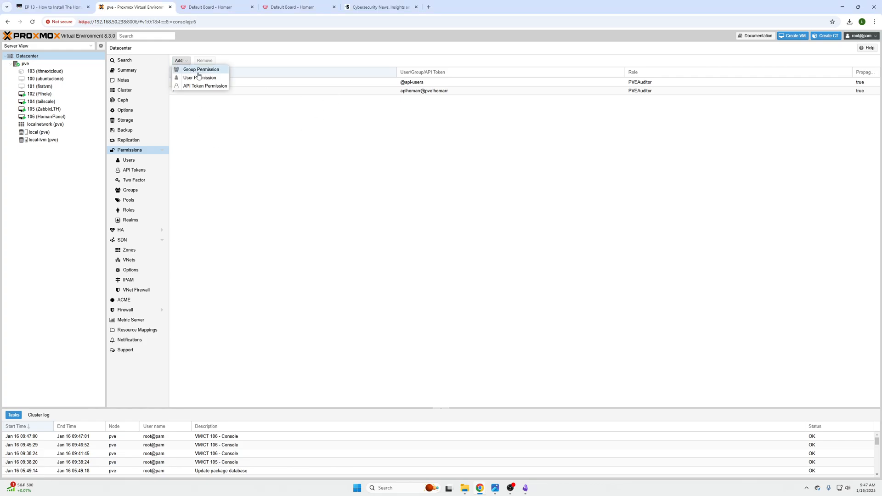
click(201, 69)
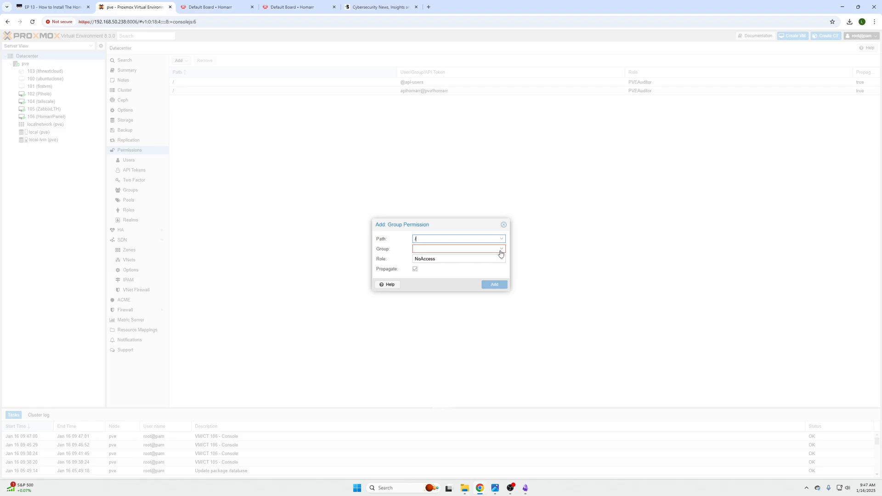
click(500, 249)
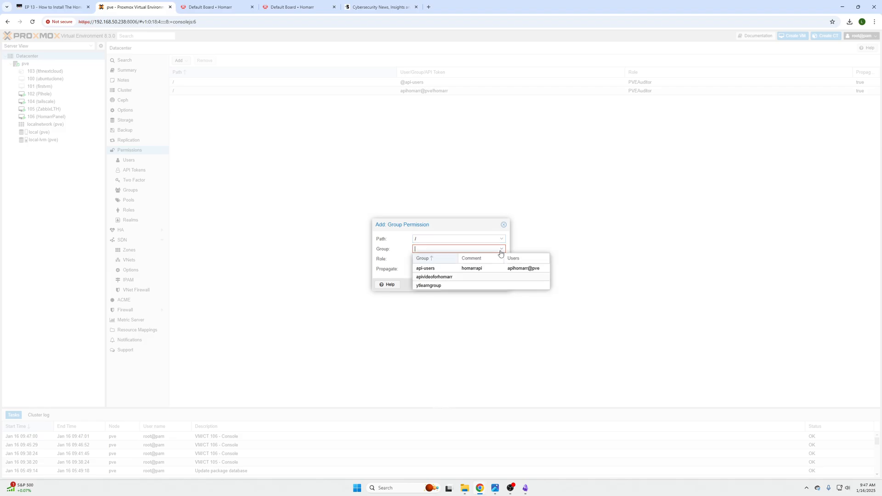
mouse_move(440, 285)
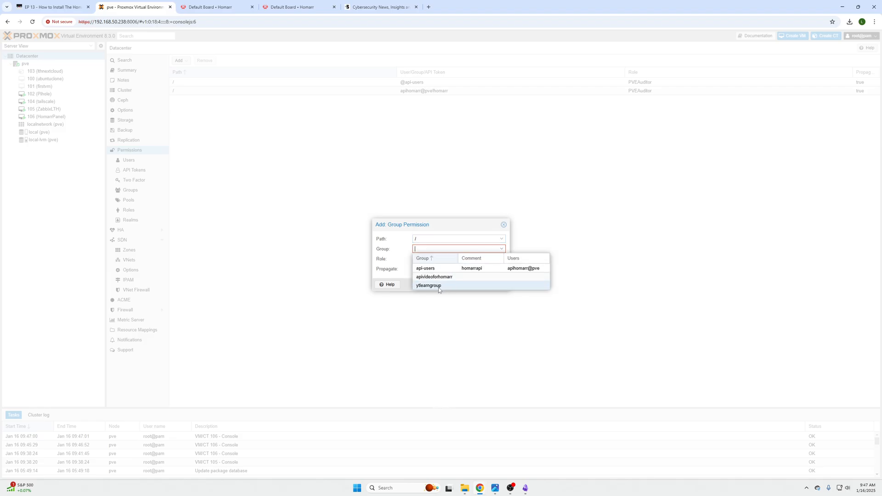
click(429, 285)
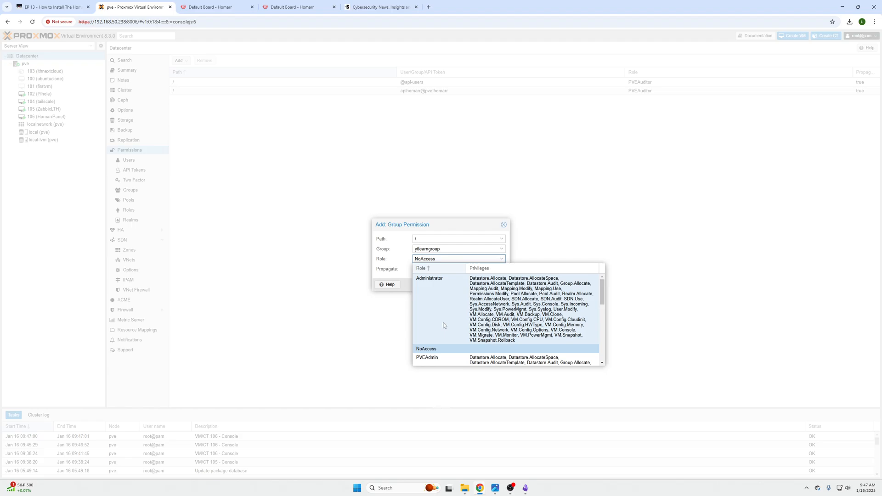
click(427, 357)
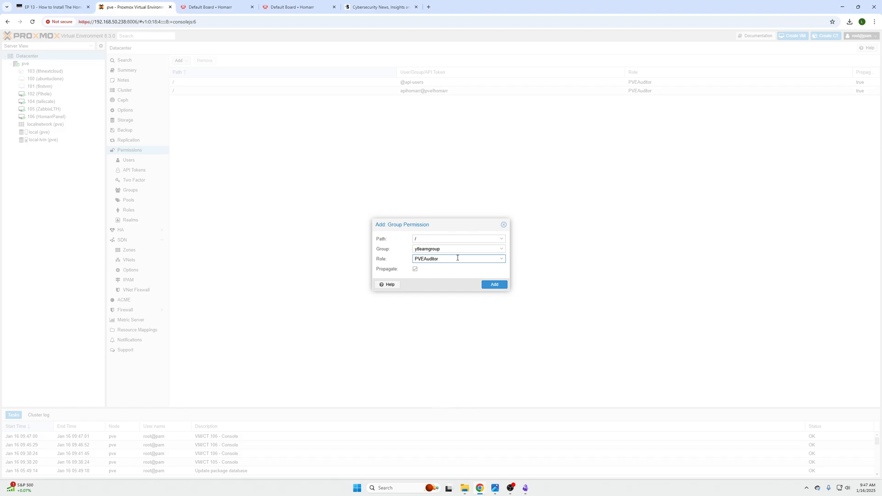
click(494, 284)
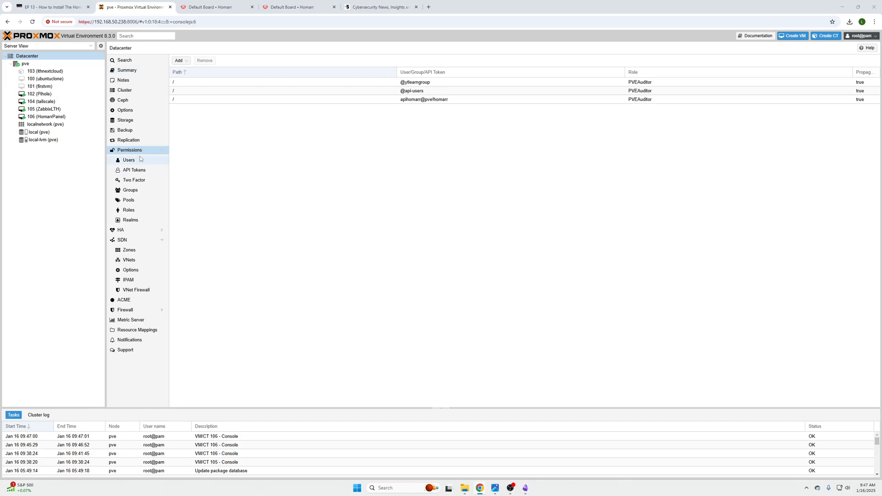
mouse_move(148, 166)
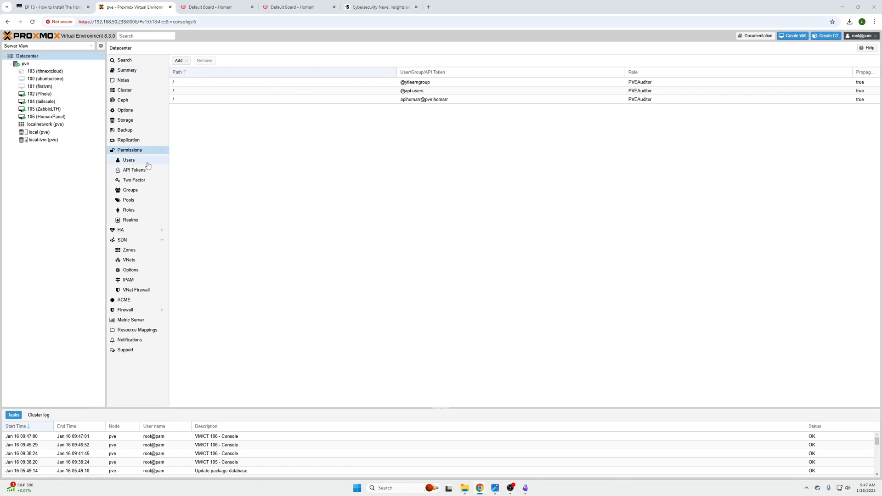
Start a new Proxmox user named ytuser and enter its password.
click(128, 160)
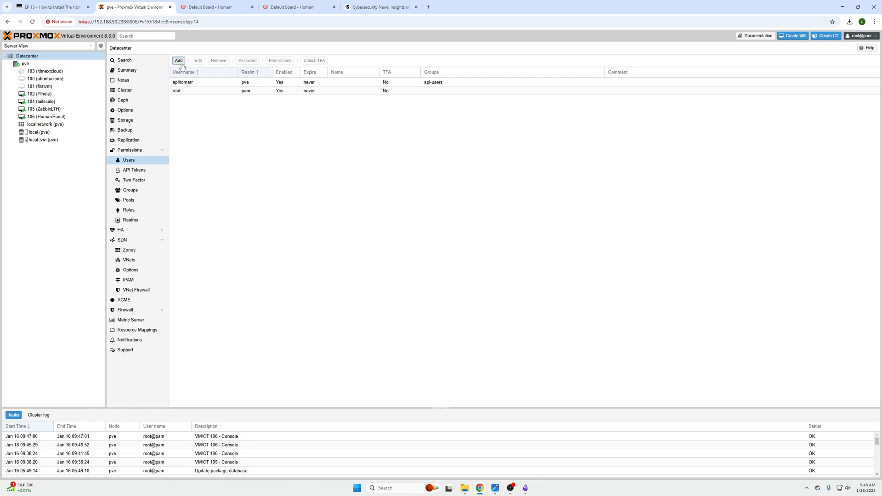
click(178, 60)
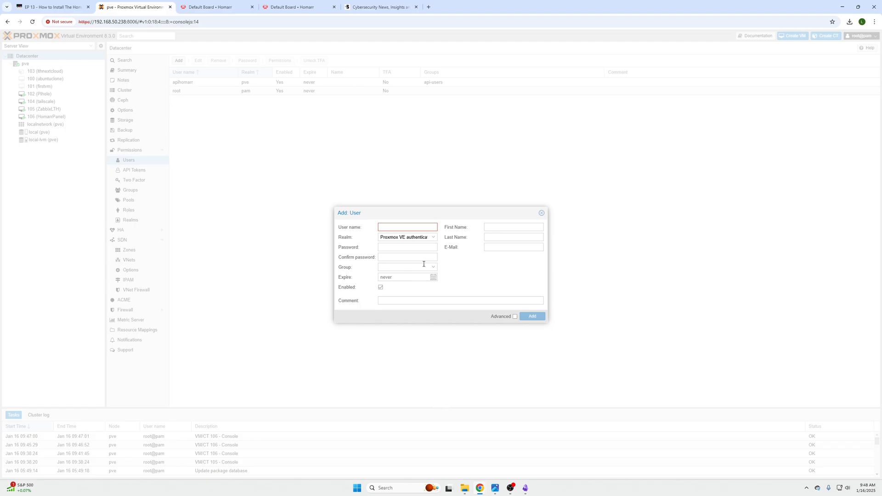
text(yt)
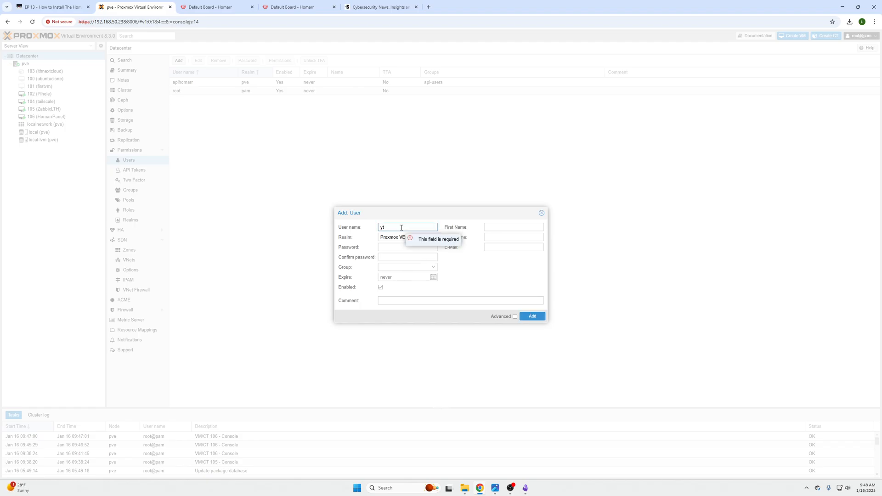
text(user)
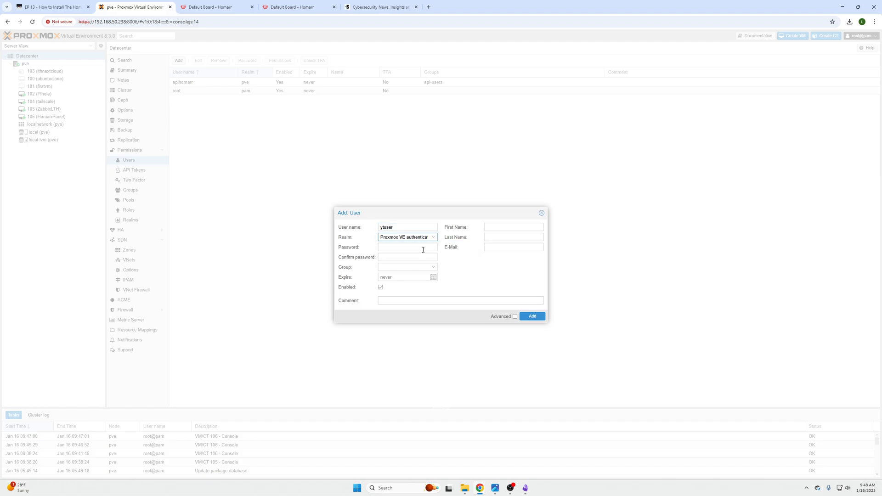
click(407, 247)
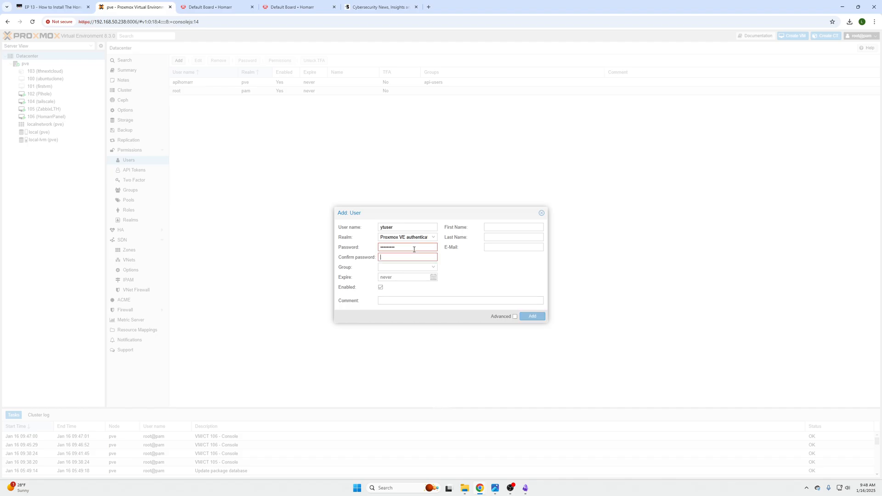
text(••••••••)
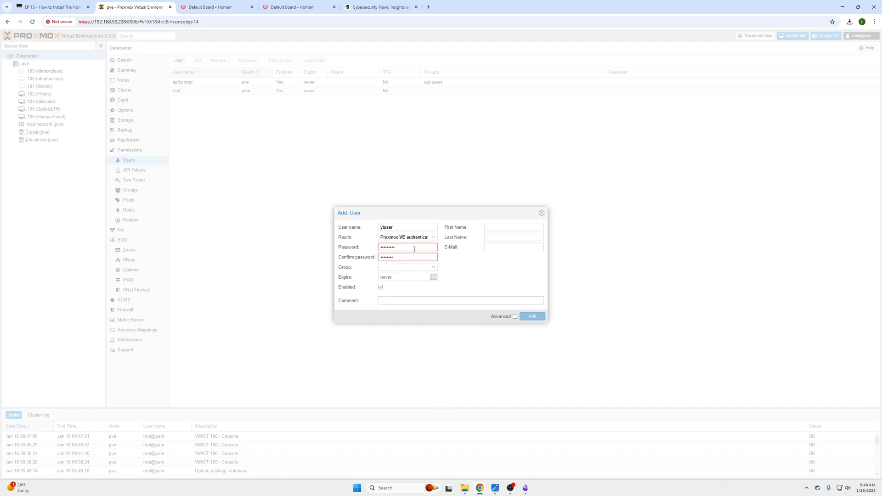
Make ytuser a member of ytteamgroup and add the user.
click(433, 267)
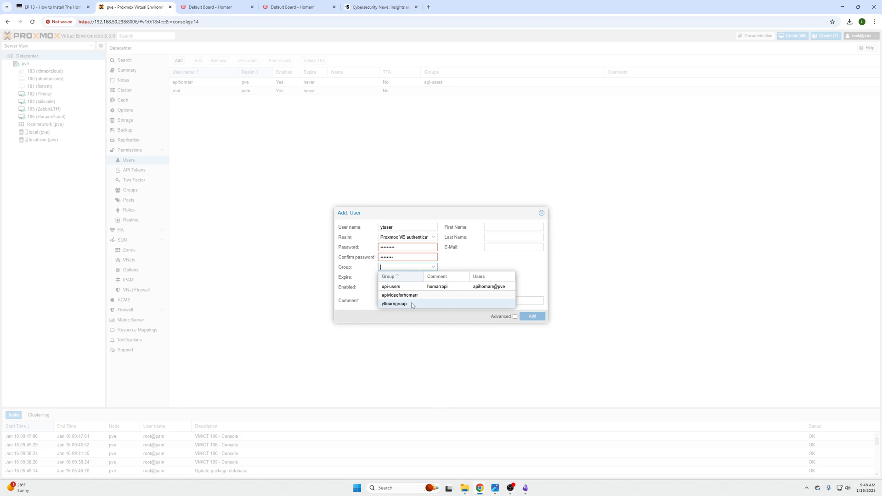
click(394, 304)
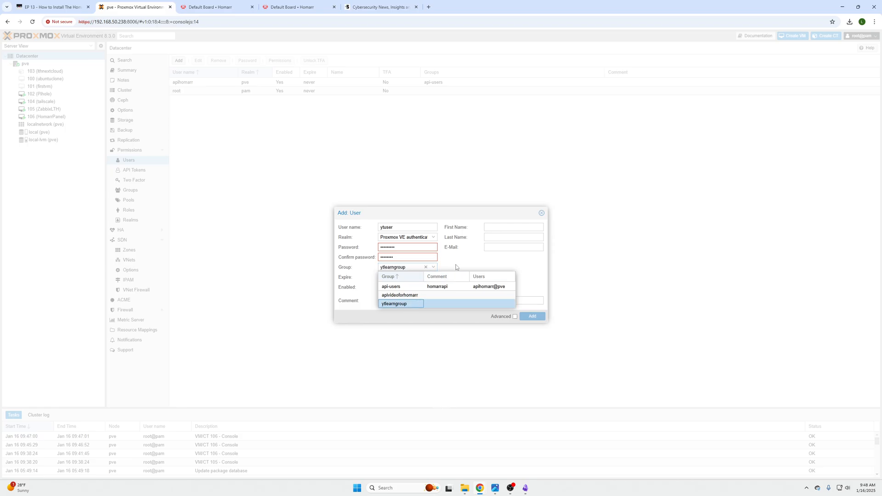
click(394, 304)
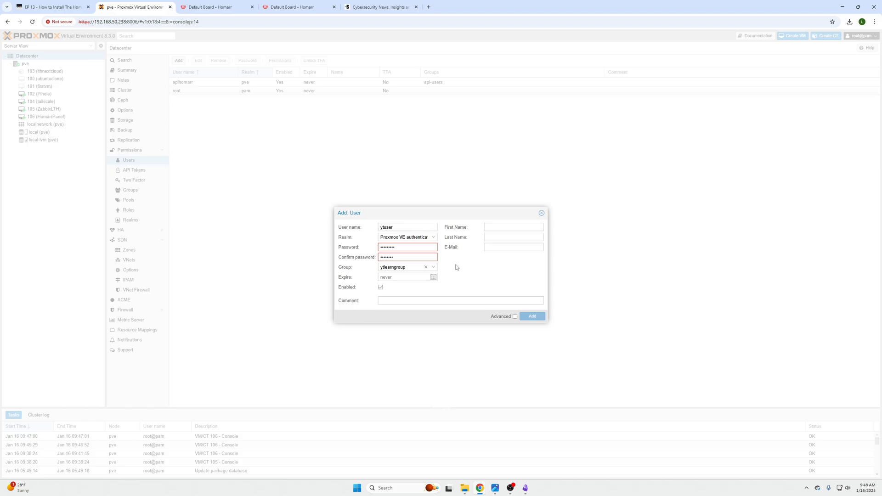
mouse_move(457, 268)
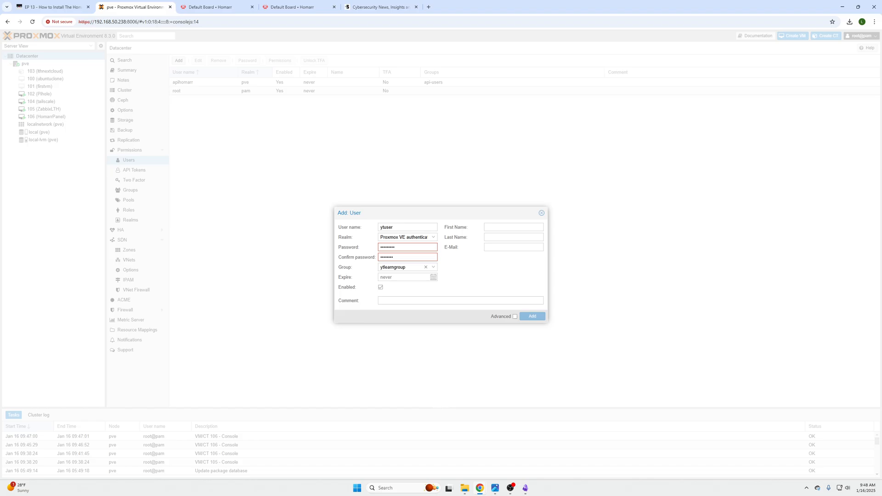
mouse_move(440, 232)
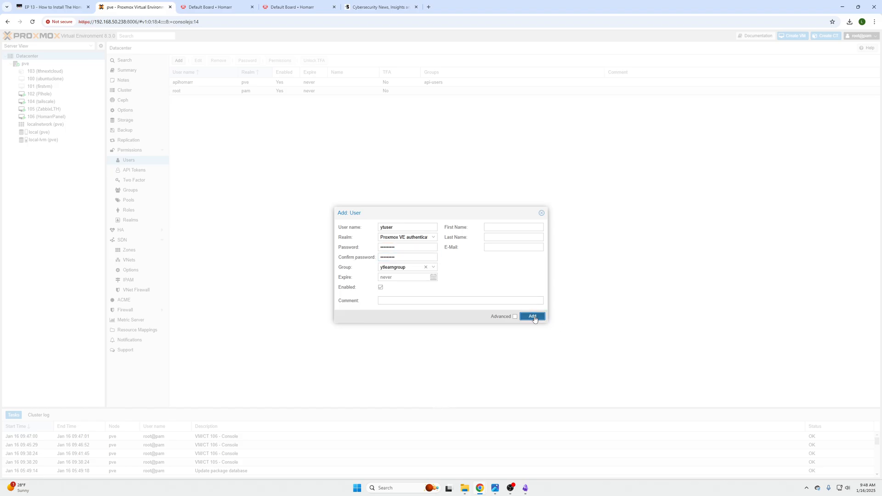
click(531, 316)
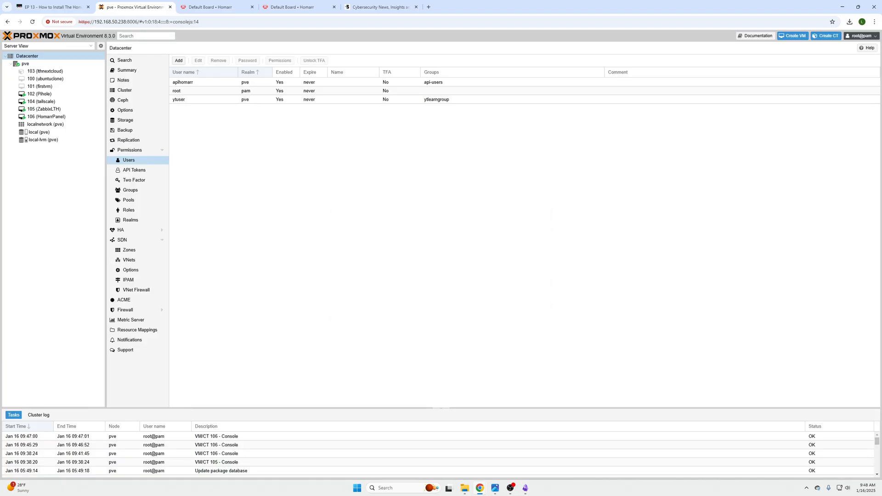
mouse_move(134, 179)
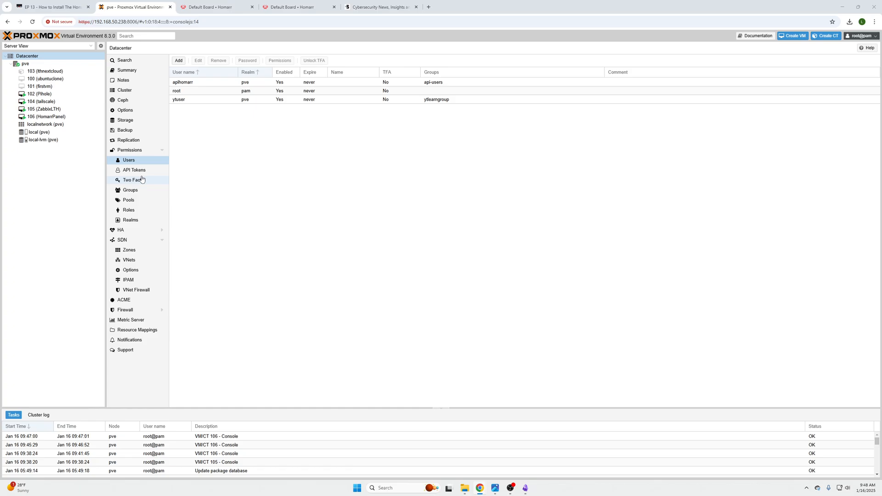
Fill a new API token for ytuser@pve with ID ythomarr and privilege separation off.
click(134, 170)
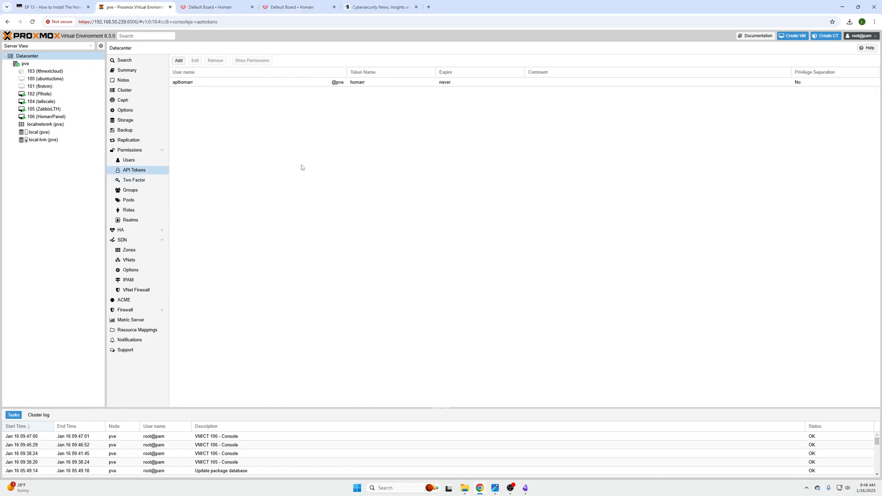
mouse_move(193, 93)
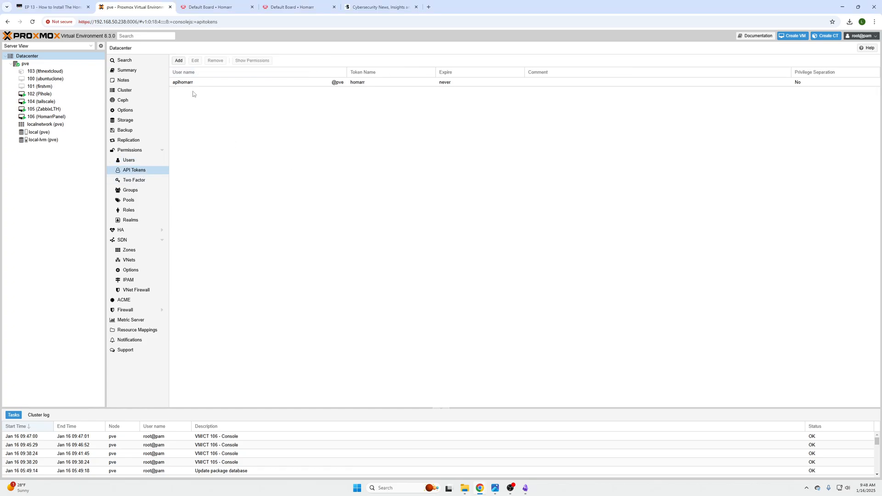
click(179, 61)
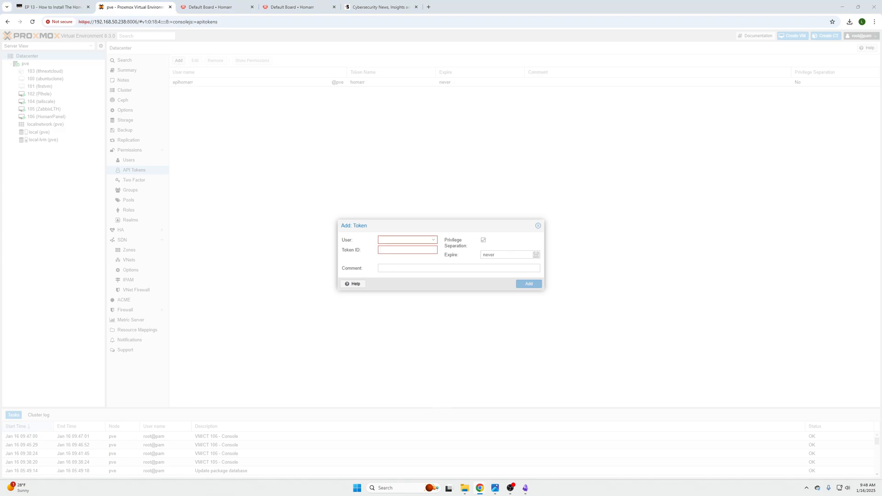
click(433, 240)
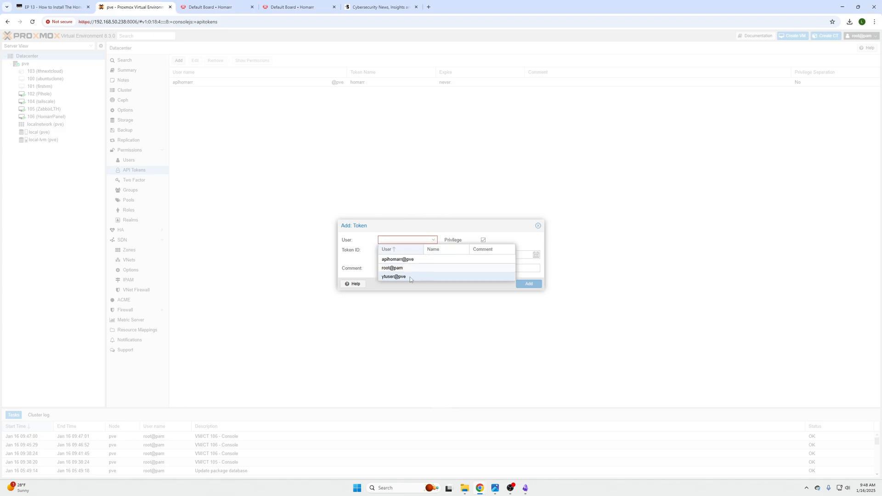
click(394, 276)
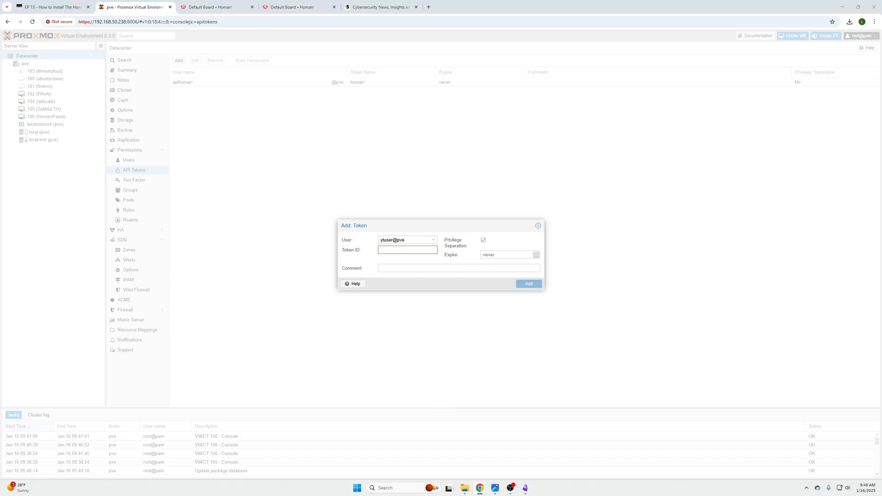
mouse_move(418, 226)
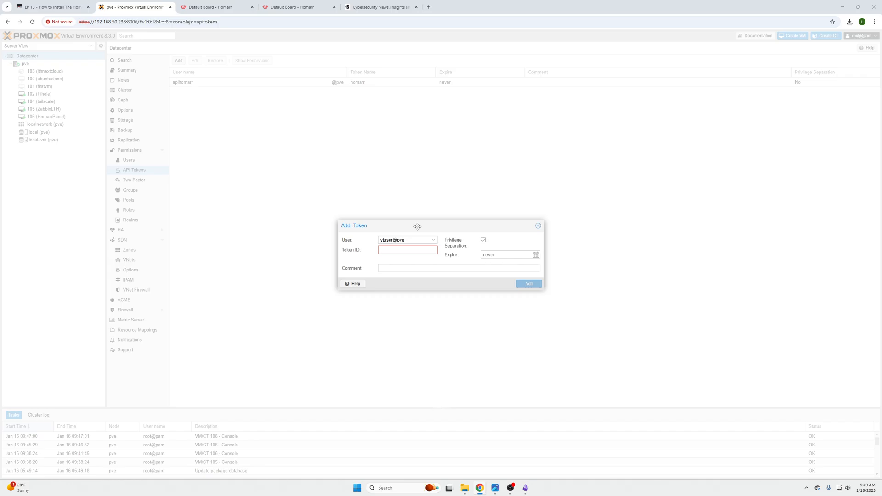
text(ythomarr)
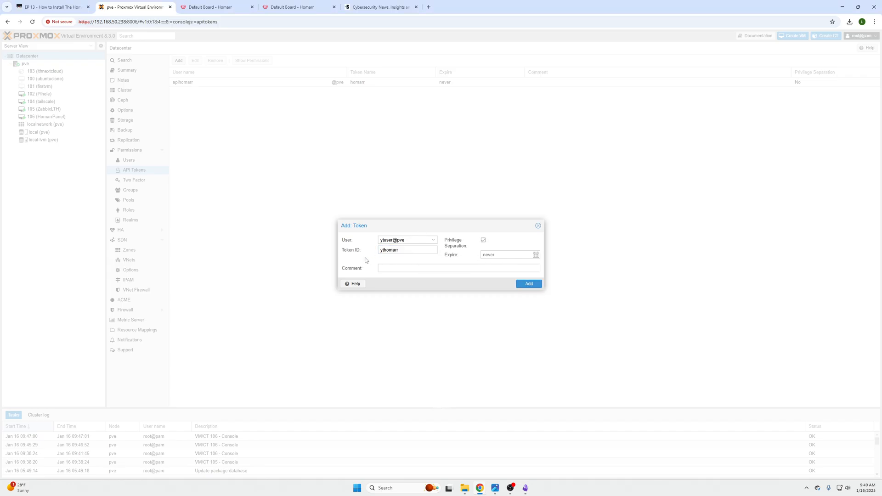
mouse_move(467, 263)
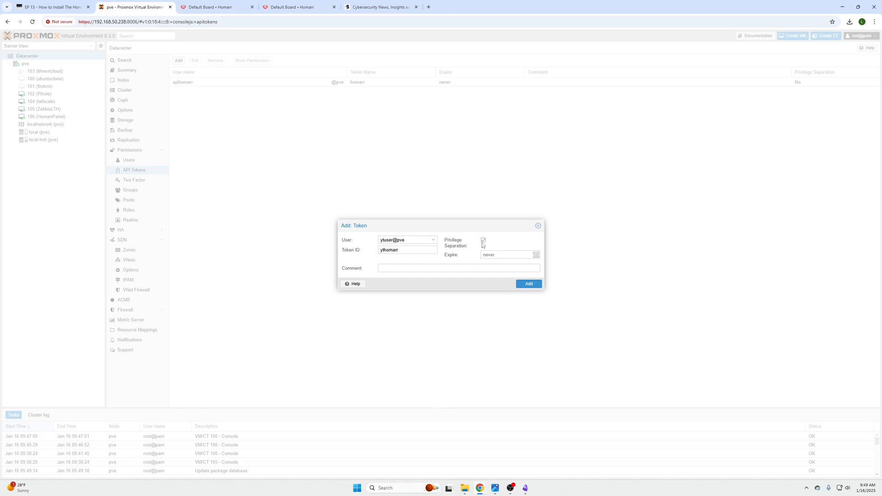
click(483, 241)
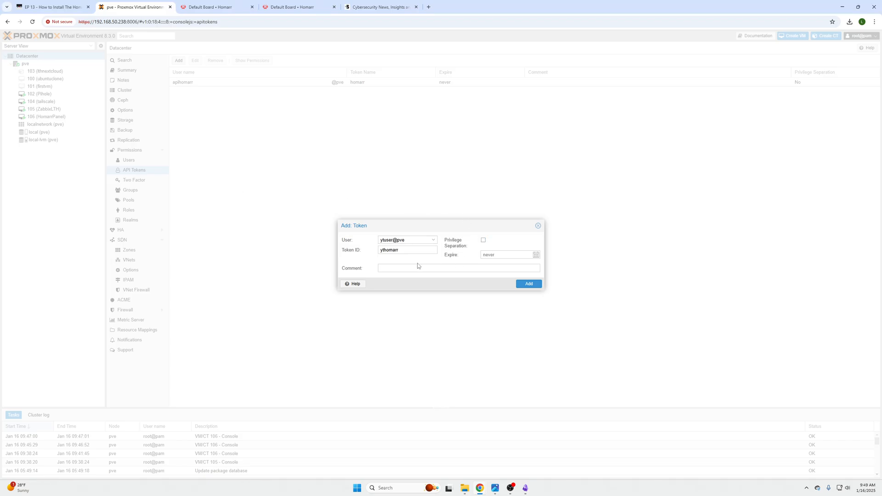
click(507, 255)
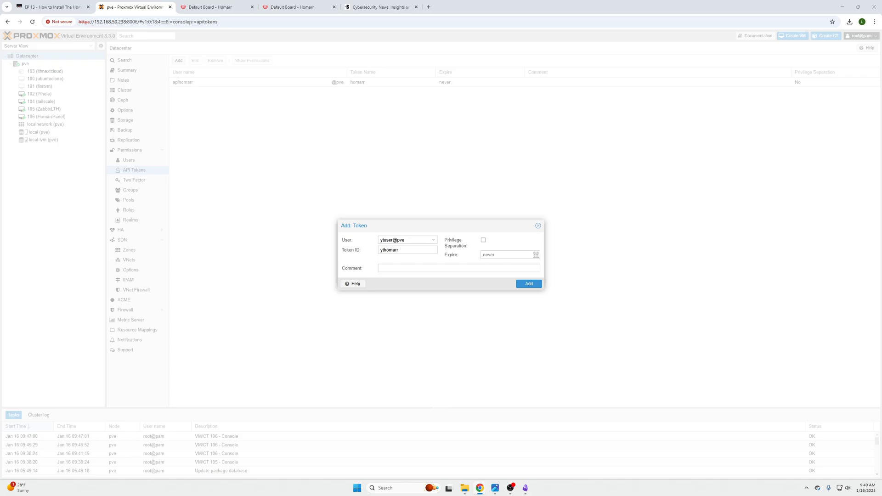
Create the ythomarr token and copy its Token ID and one-time secret from the dialog.
click(527, 284)
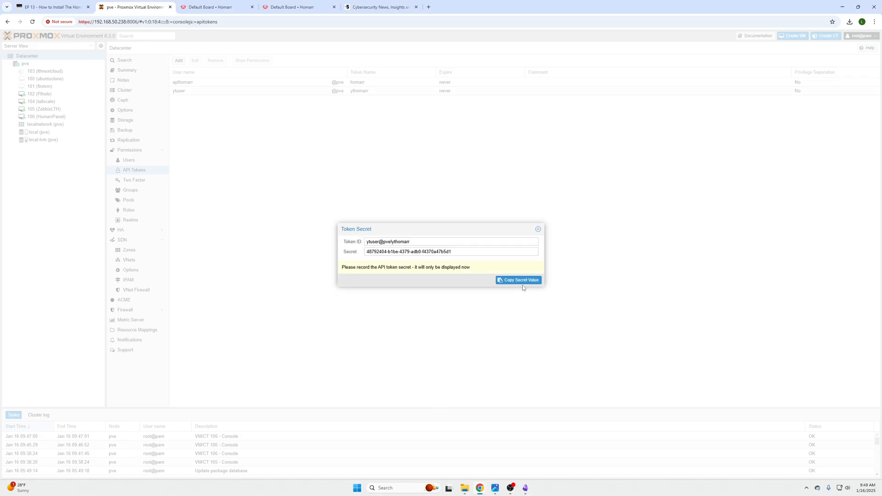
mouse_move(488, 264)
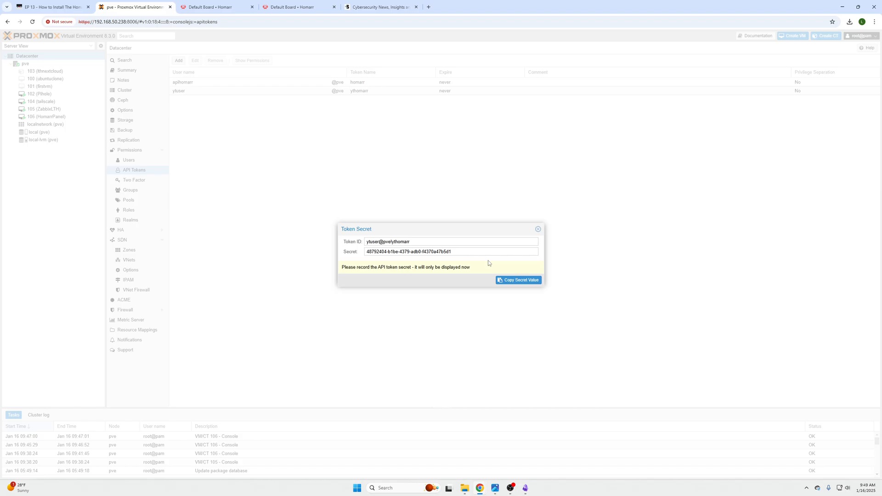
mouse_move(449, 241)
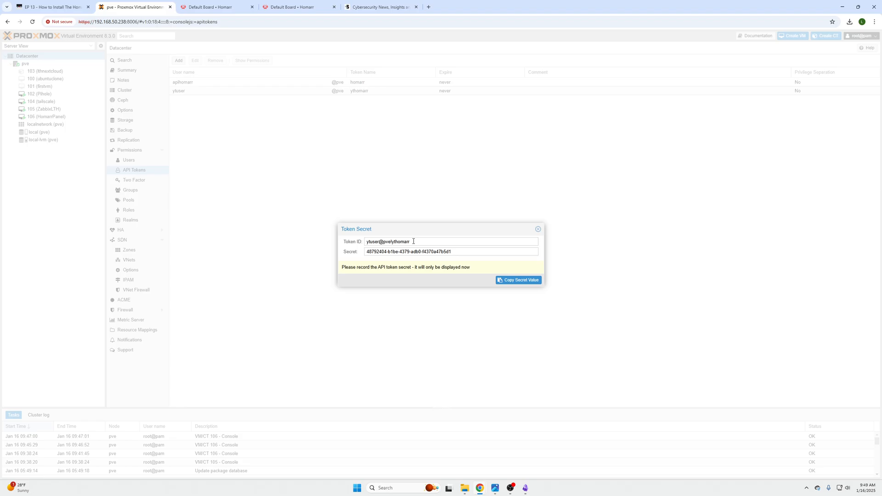
triple_click(387, 242)
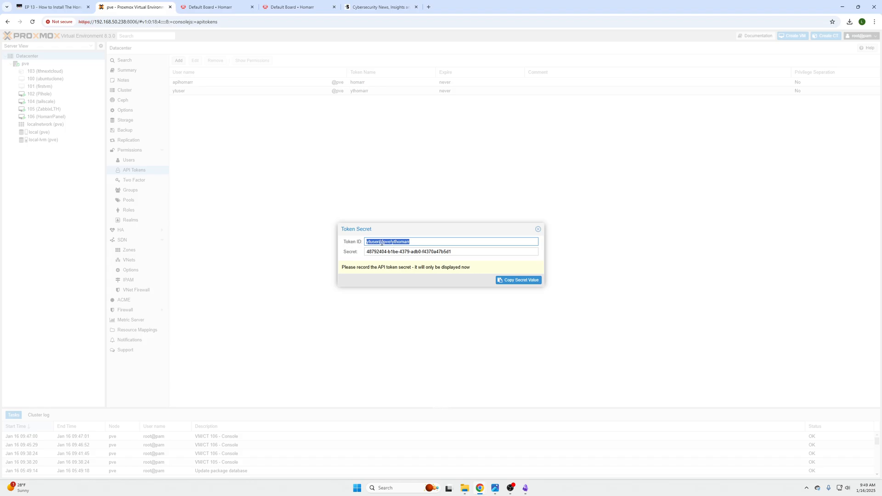
right_click(388, 242)
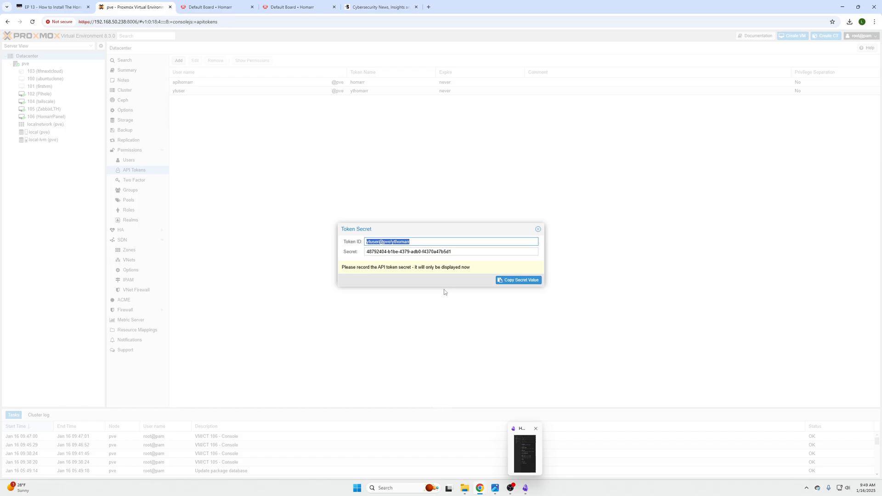
mouse_move(475, 434)
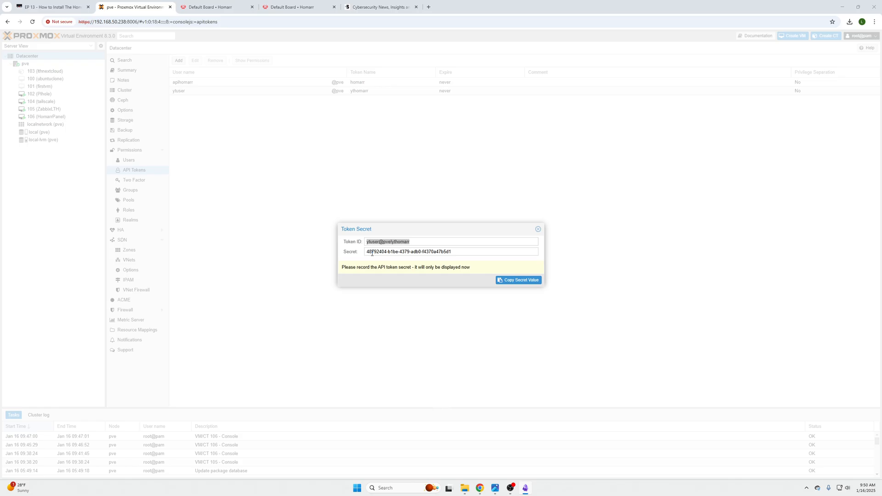
triple_click(450, 252)
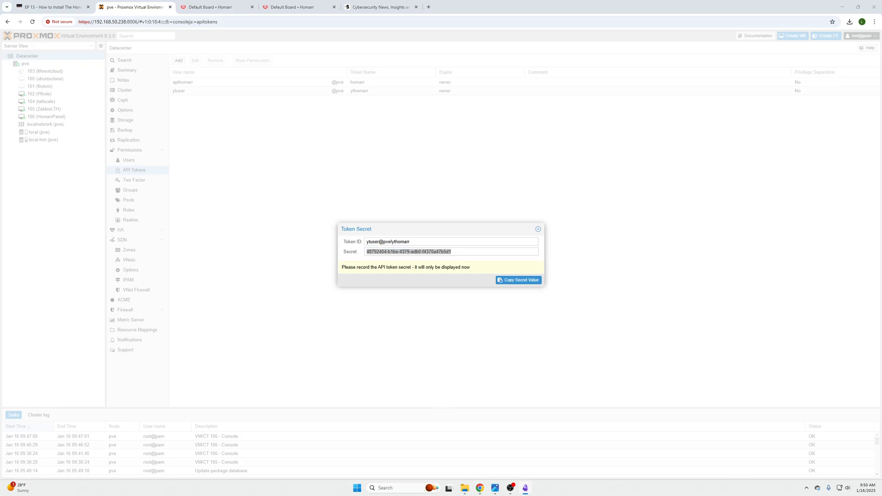
mouse_move(394, 449)
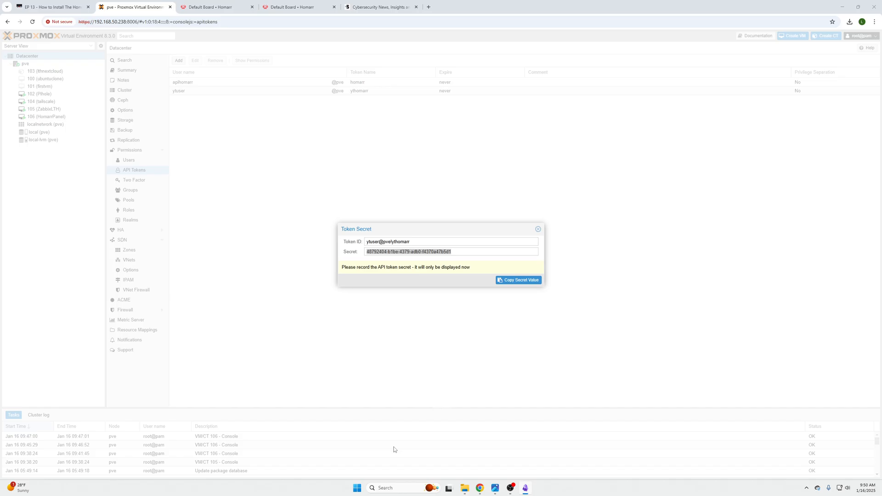
triple_click(450, 252)
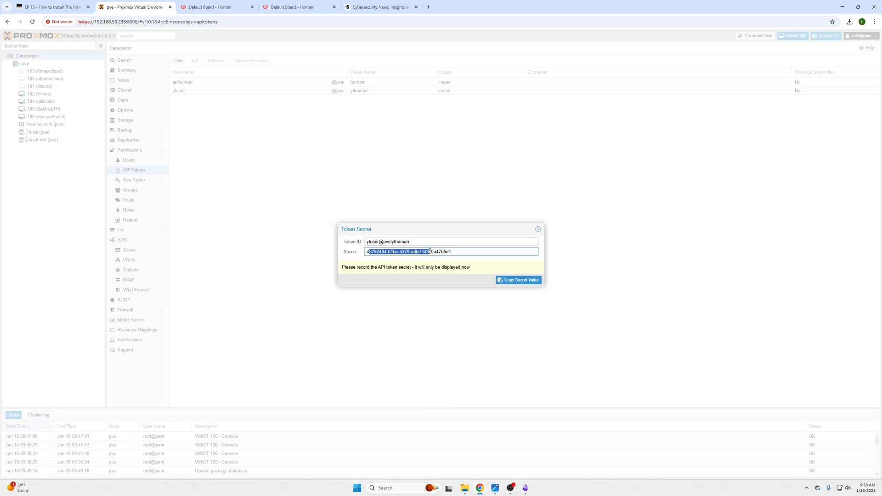
click(537, 230)
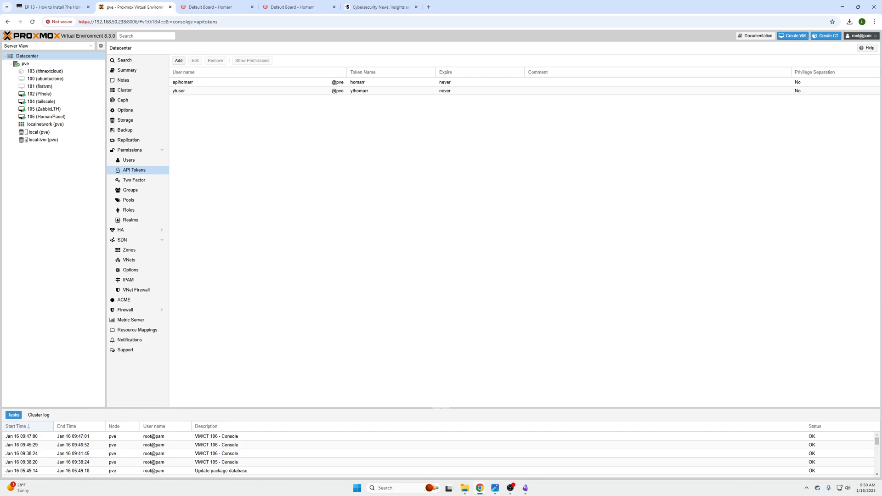
mouse_move(260, 214)
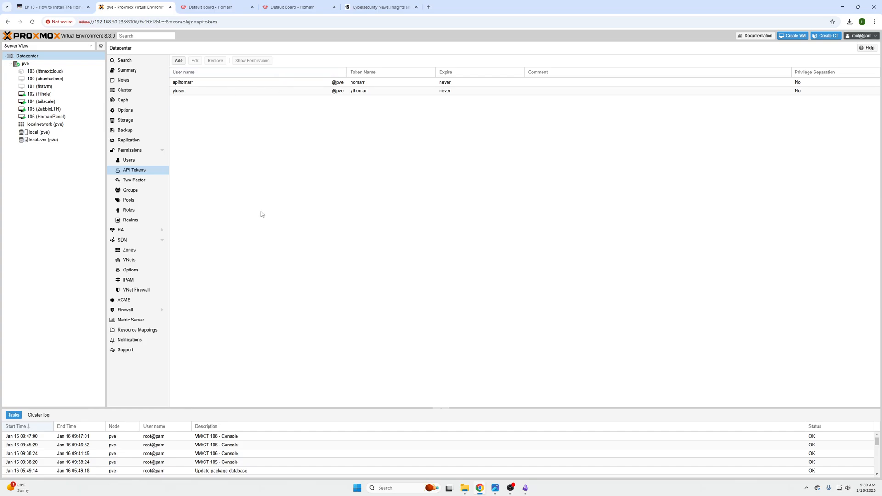
mouse_move(281, 122)
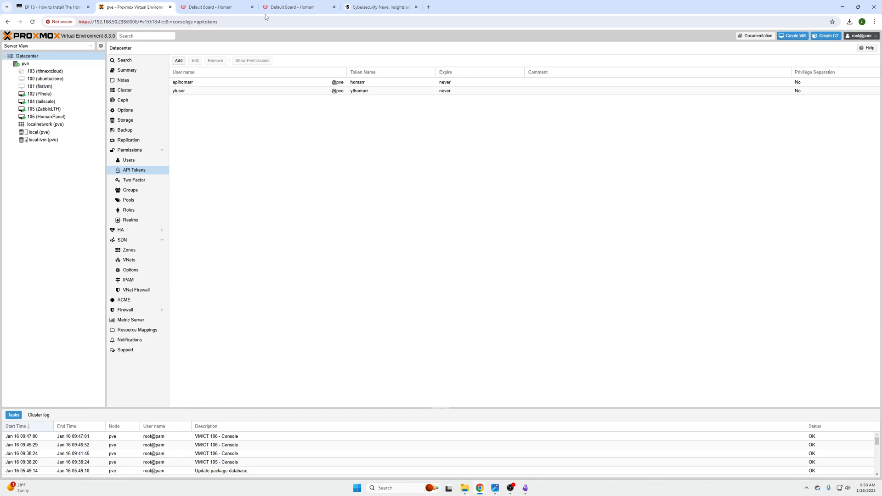
Put the Homarr board in edit mode and bring up the Proxmox tile's options menu.
click(217, 6)
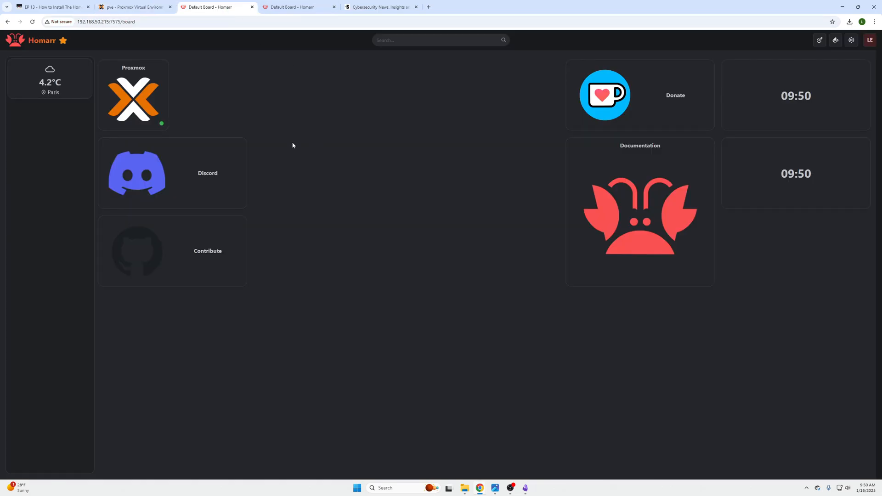
mouse_move(159, 91)
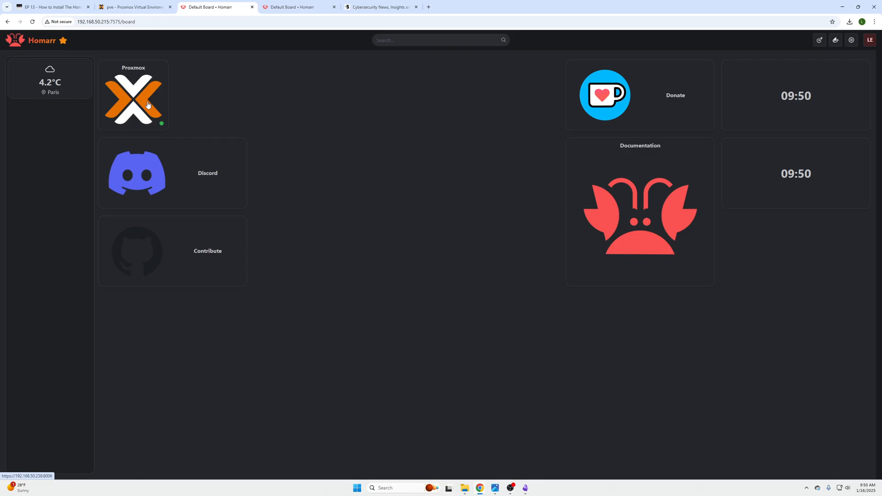
mouse_move(819, 39)
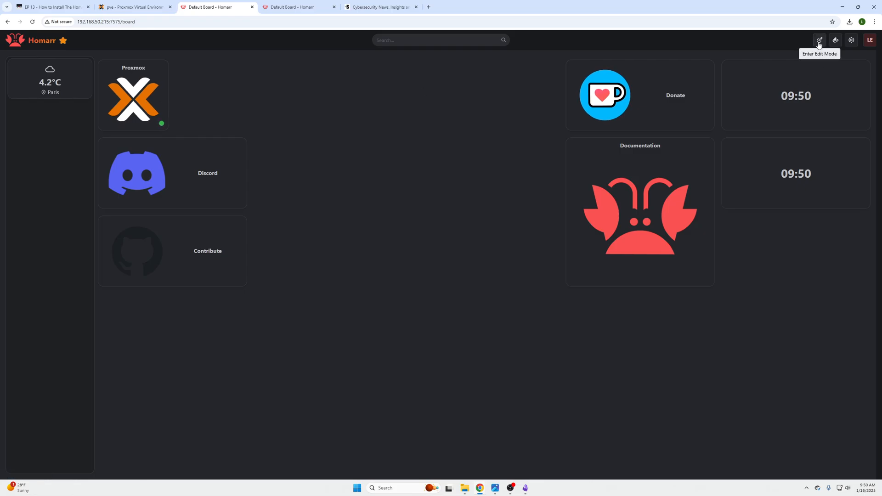
click(819, 39)
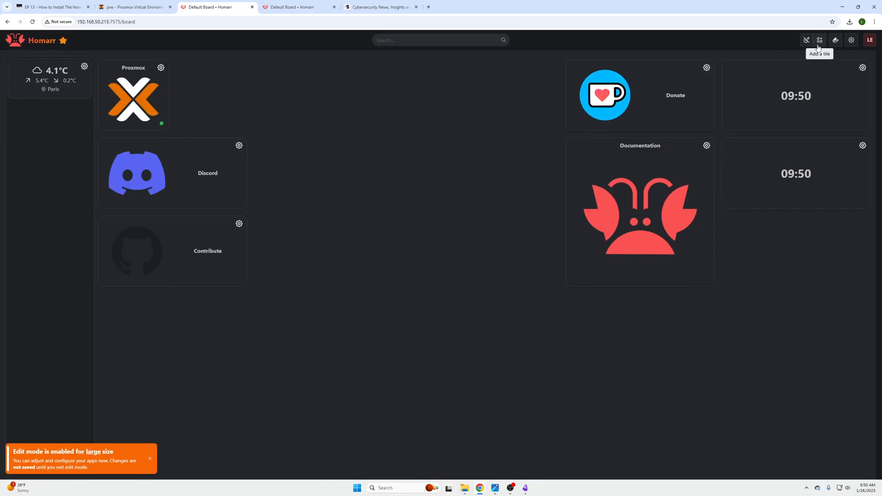
click(819, 40)
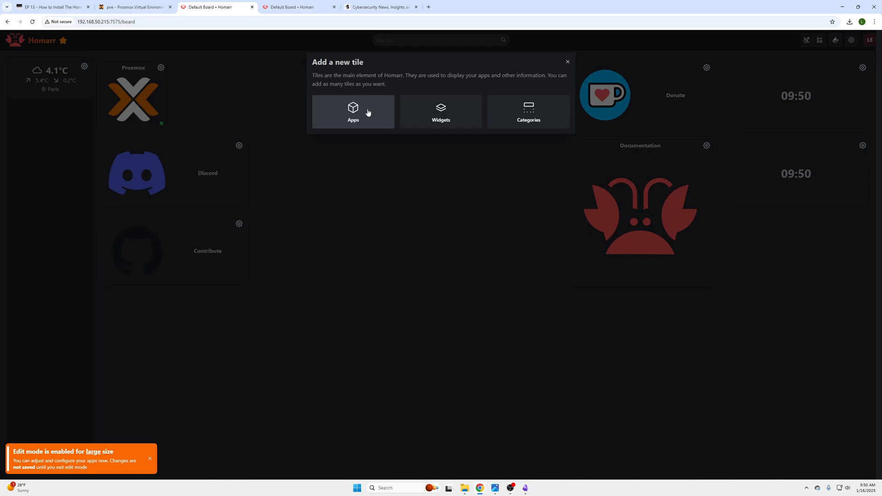
mouse_move(419, 87)
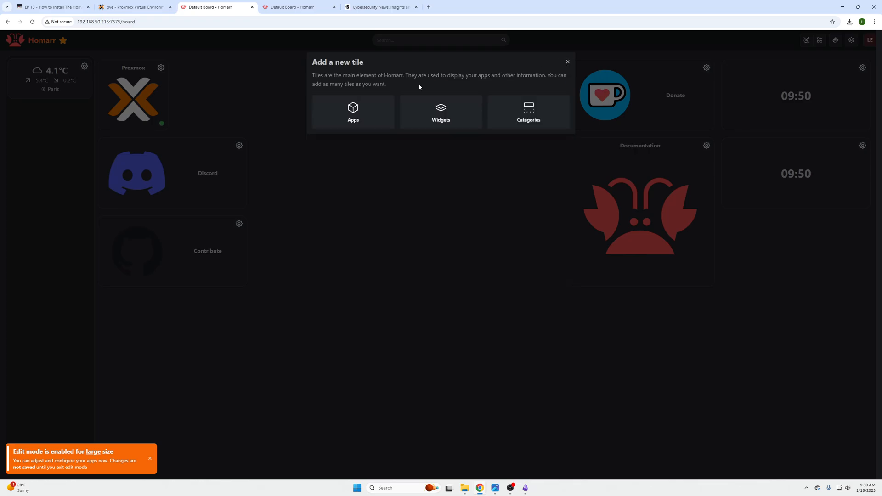
click(567, 62)
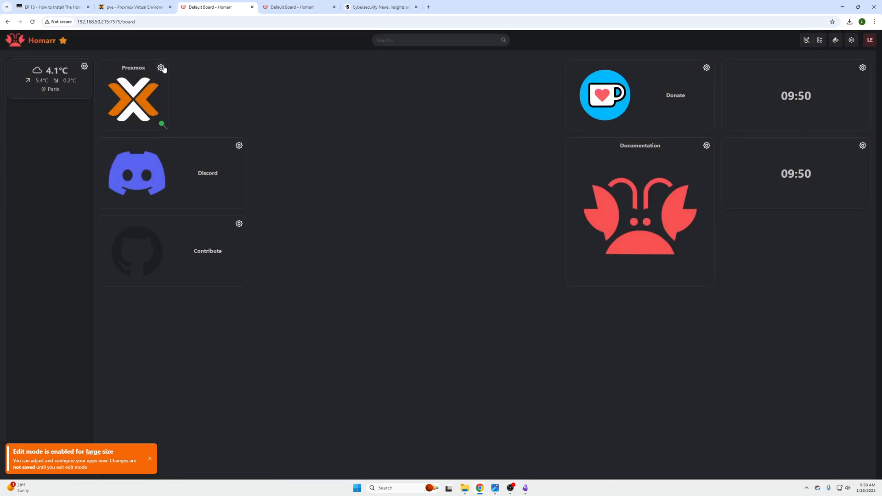
click(162, 67)
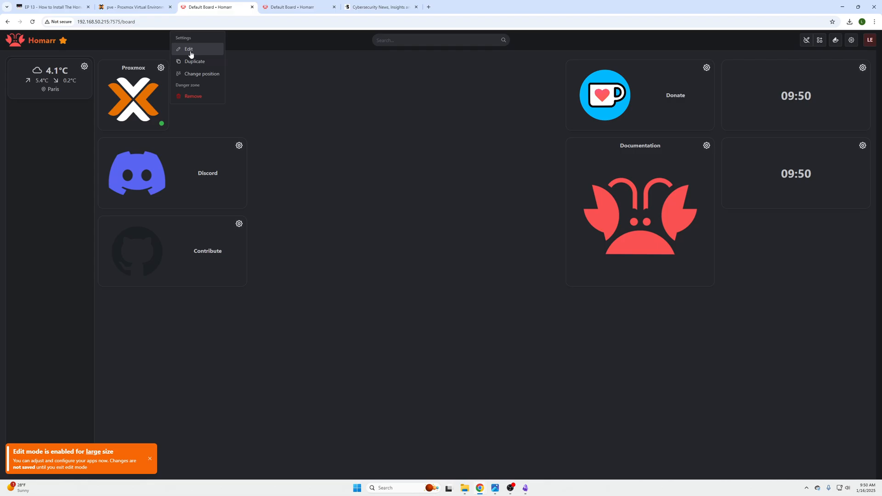
Link the Proxmox app to the Proxmox integration with the copied API token secret and save.
click(188, 50)
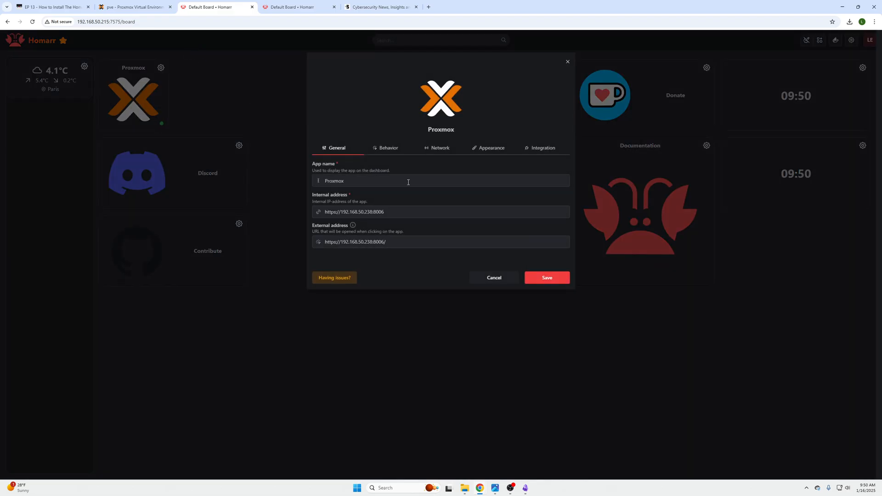
mouse_move(378, 175)
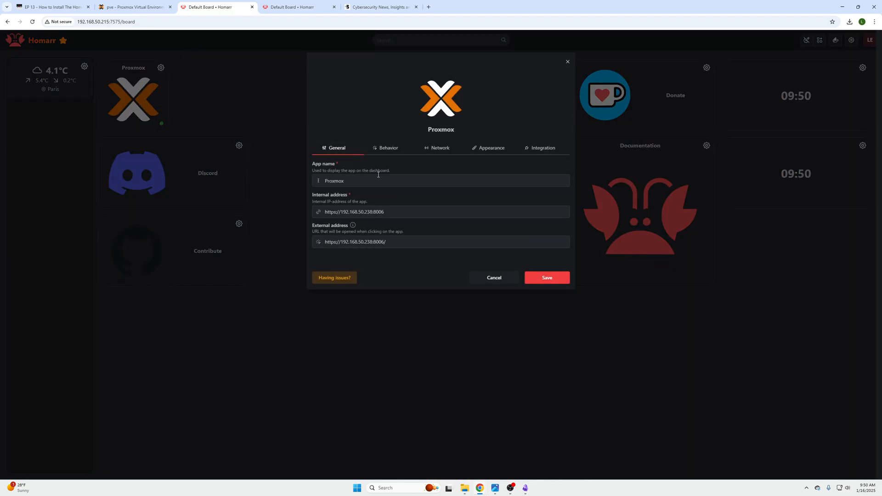
mouse_move(392, 201)
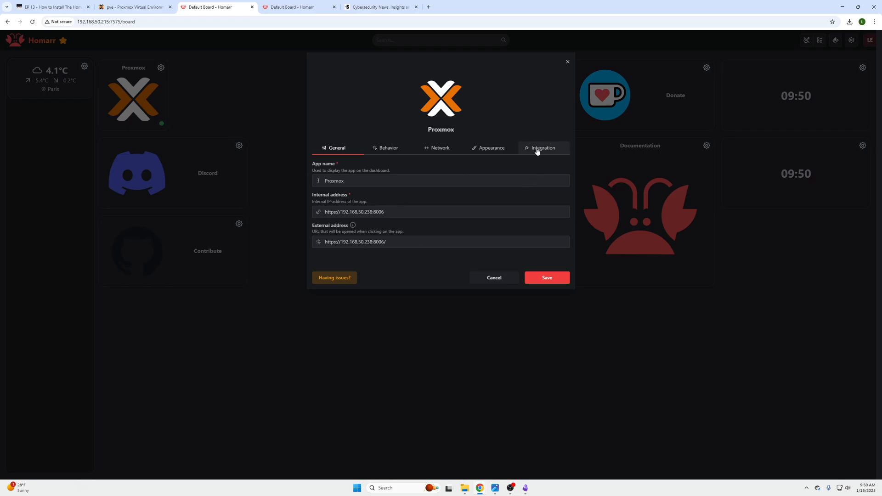
click(543, 147)
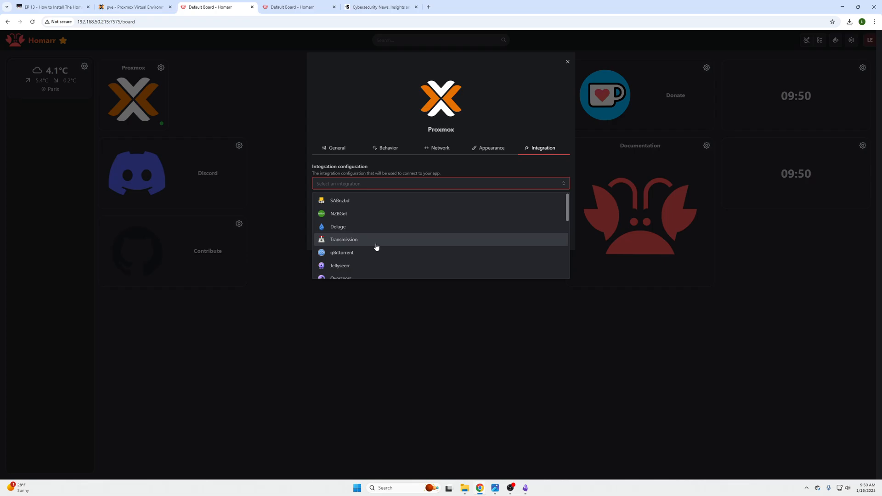
scroll(down, 3)
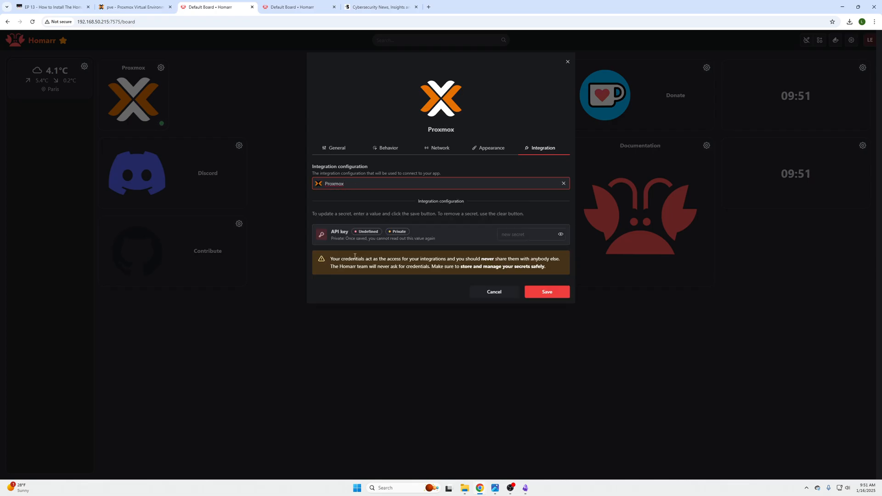
click(529, 235)
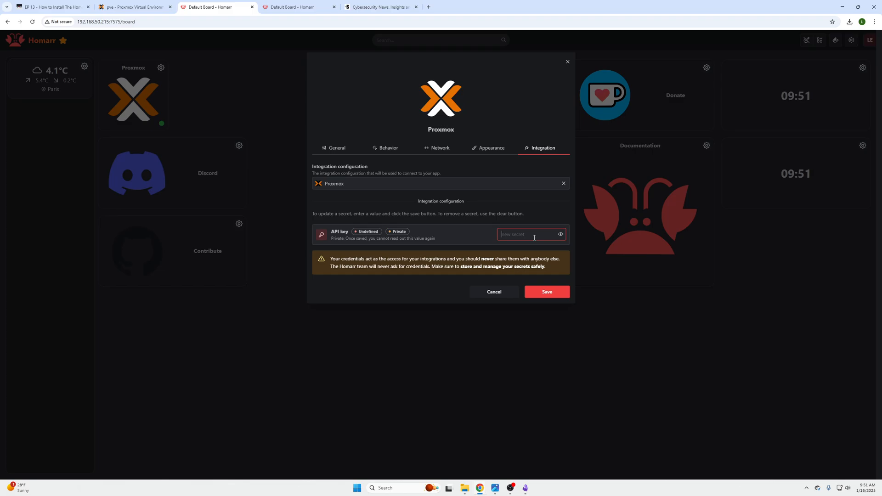
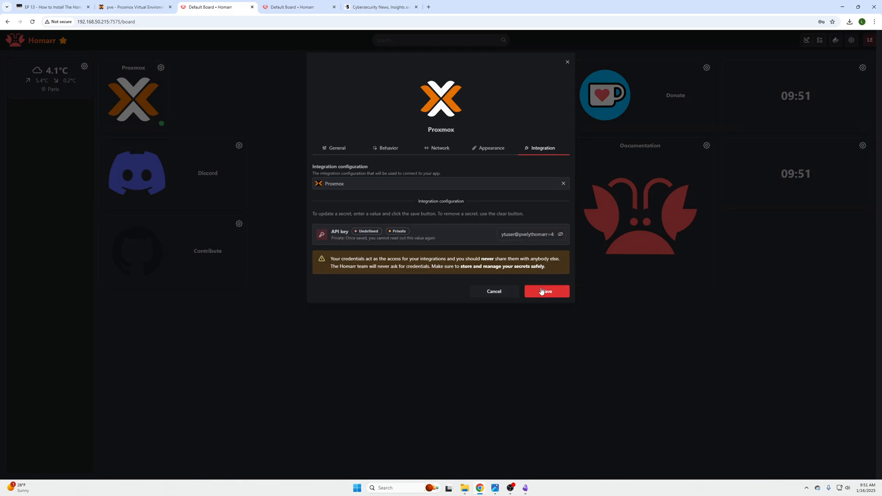
click(546, 292)
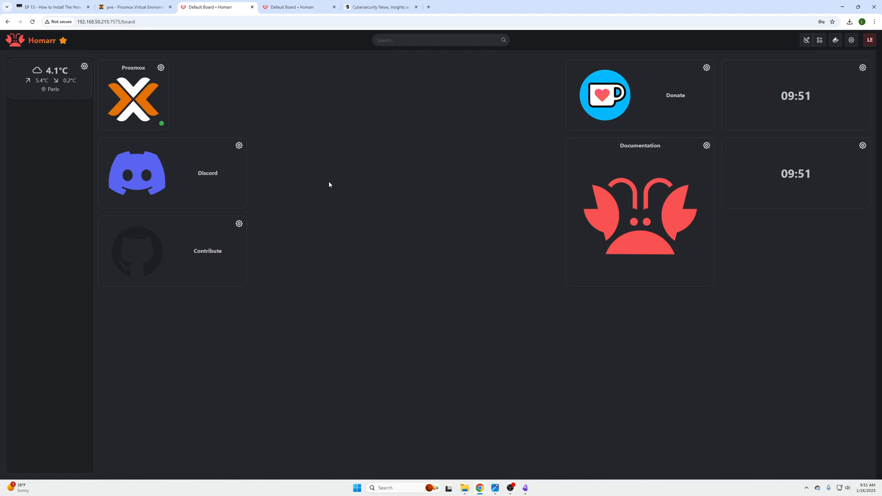
mouse_move(186, 99)
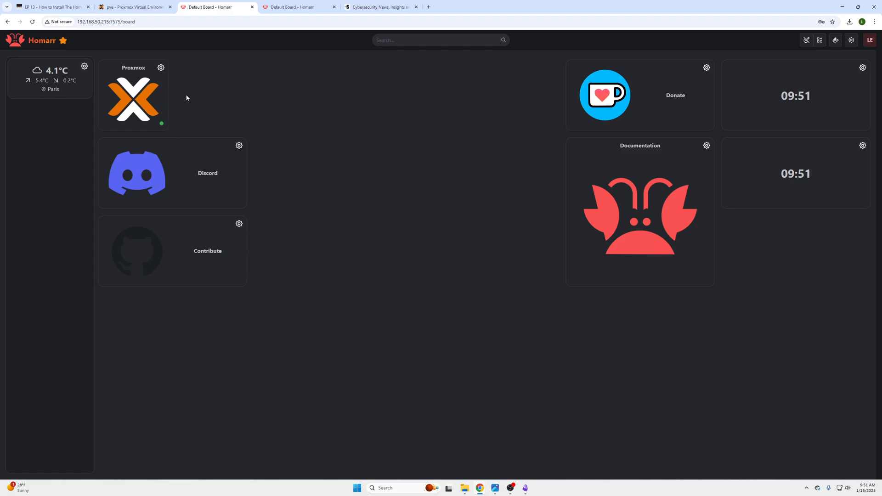
mouse_move(819, 40)
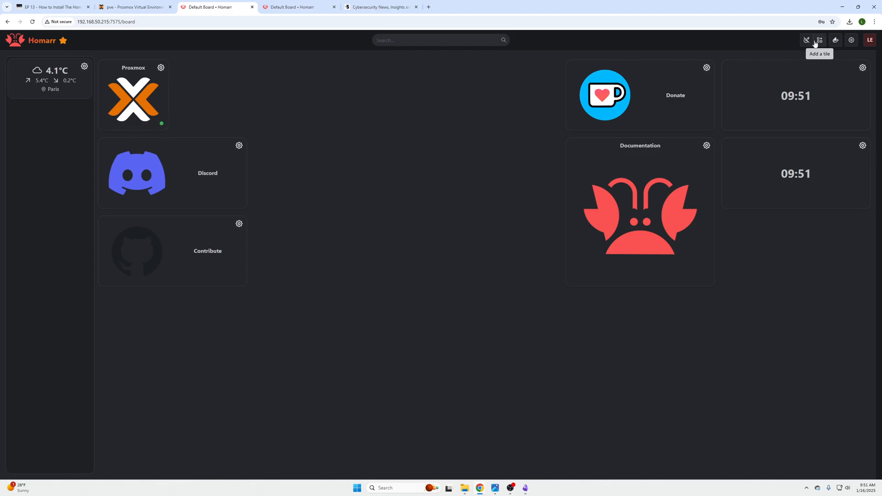
Add the System Health Monitoring widget from the widget catalogue onto the board.
click(819, 40)
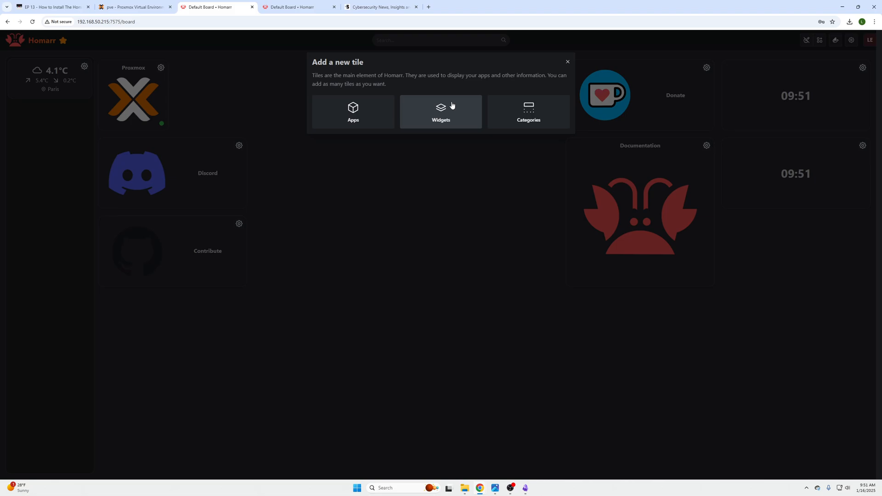
click(441, 111)
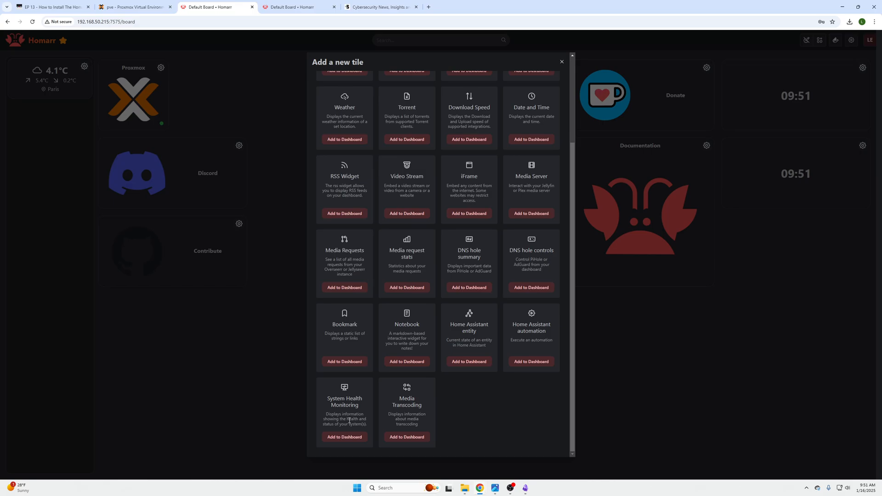
click(344, 437)
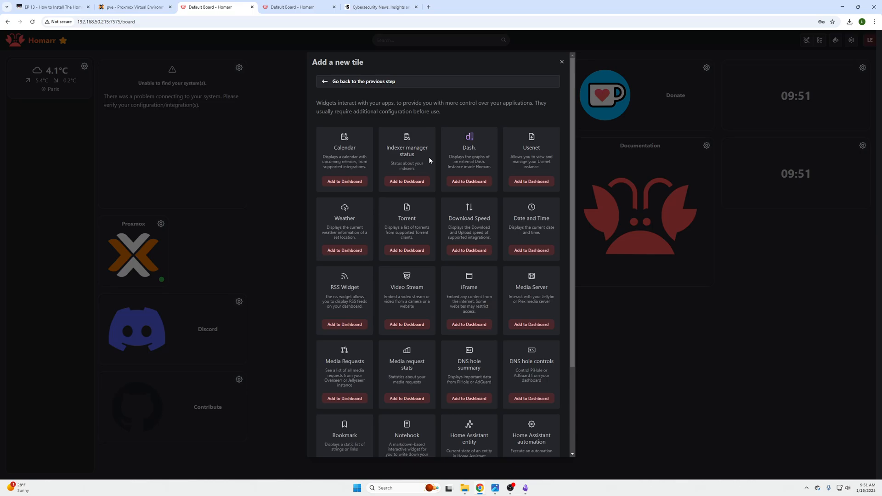
click(561, 62)
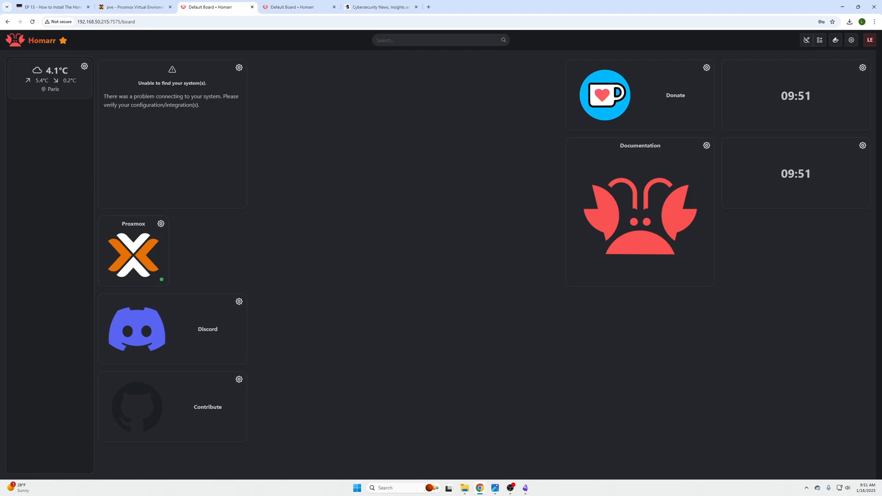
Enter 'pve' as the node-name filter in the System Health widget, matching the working board.
click(239, 67)
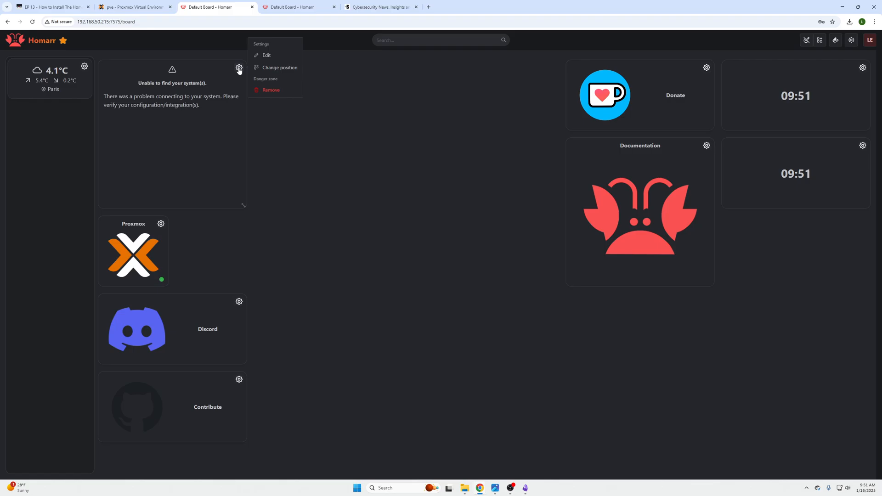
click(261, 44)
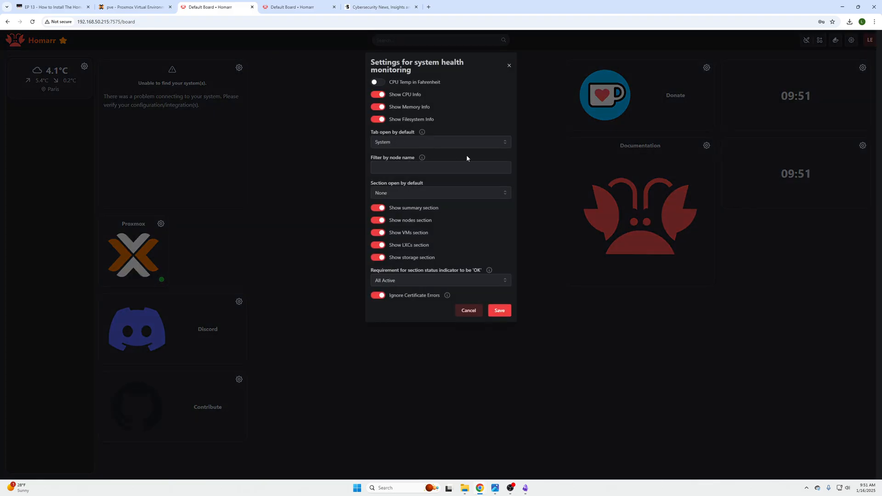
mouse_move(276, 18)
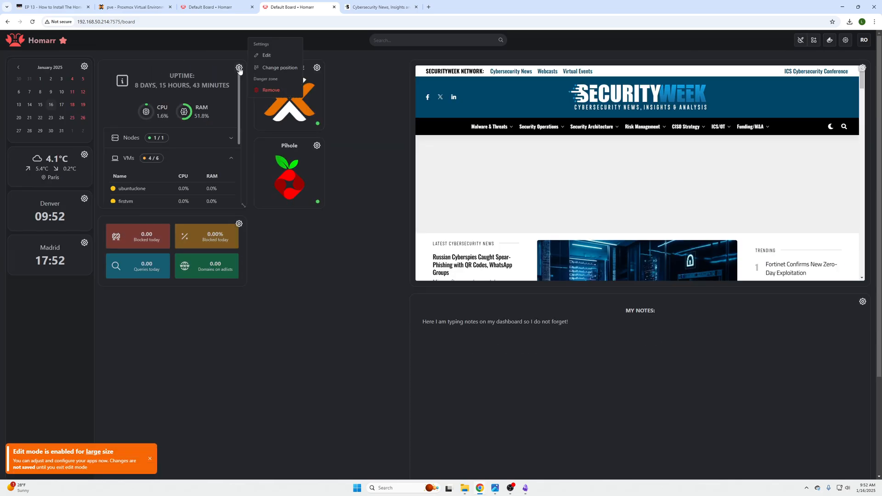
click(261, 44)
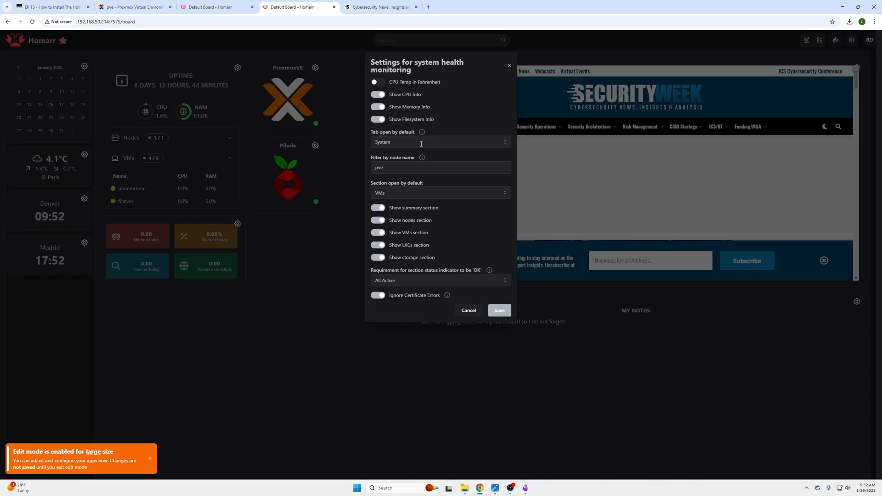
mouse_move(215, 43)
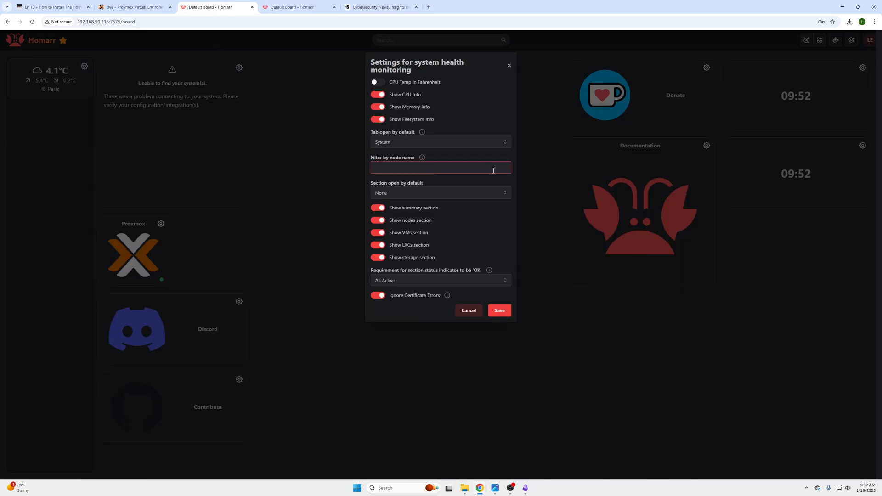
text(pve)
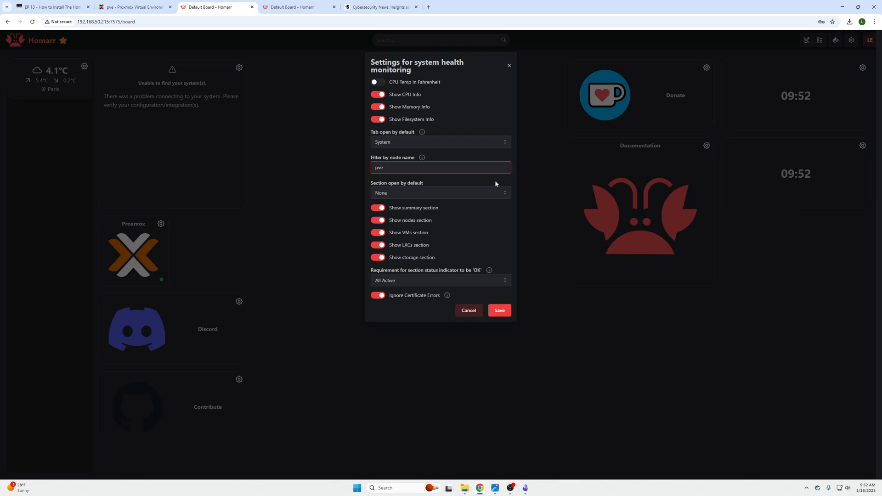
Compare against the working widget's settings and return to the board being set up.
click(439, 192)
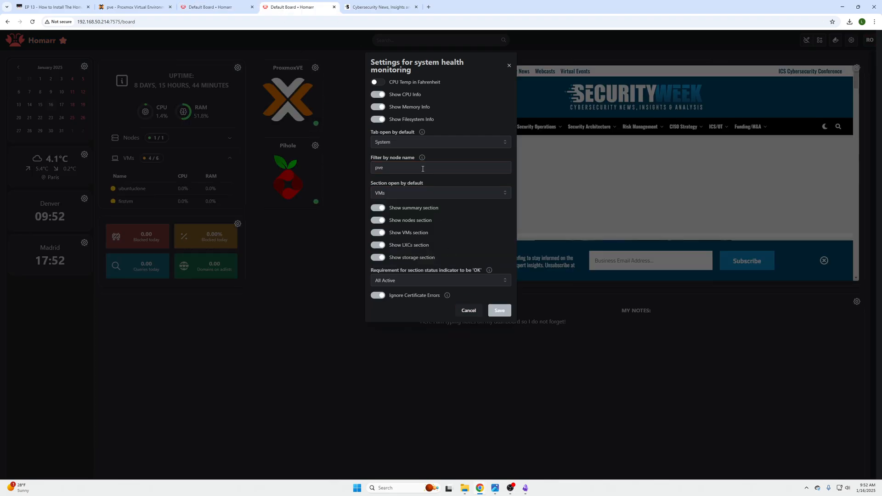
click(440, 192)
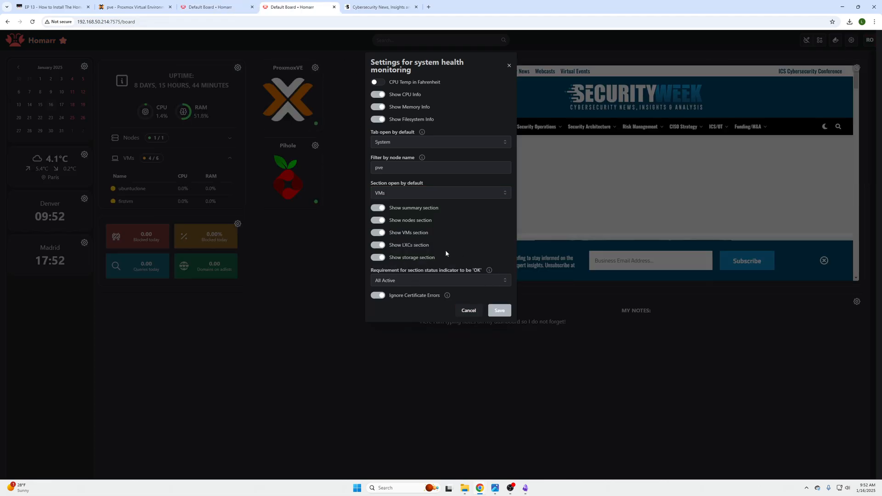
click(441, 192)
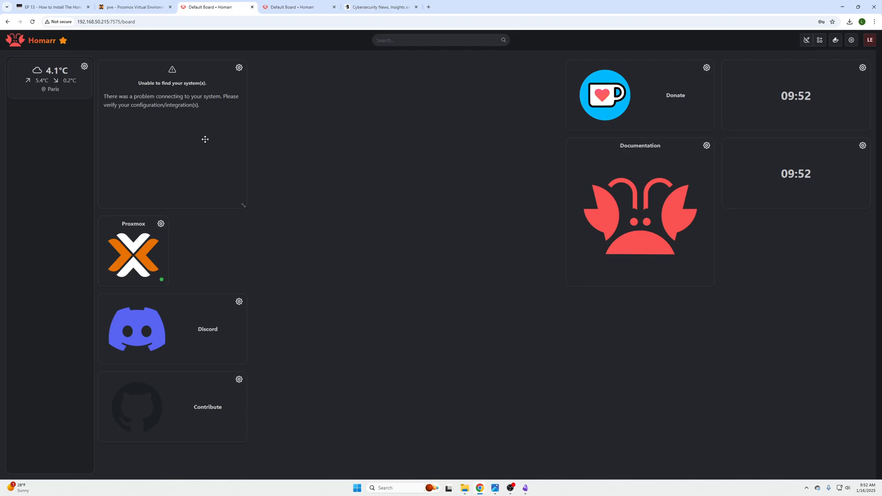
mouse_move(212, 84)
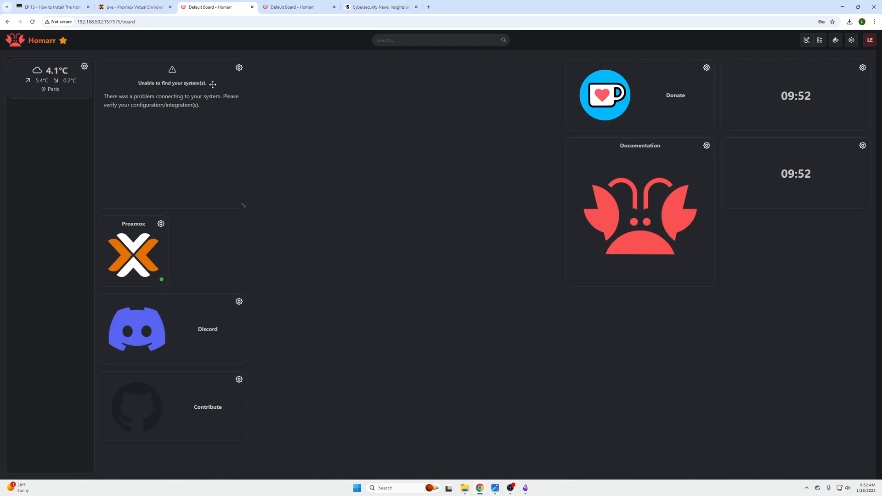
mouse_move(845, 147)
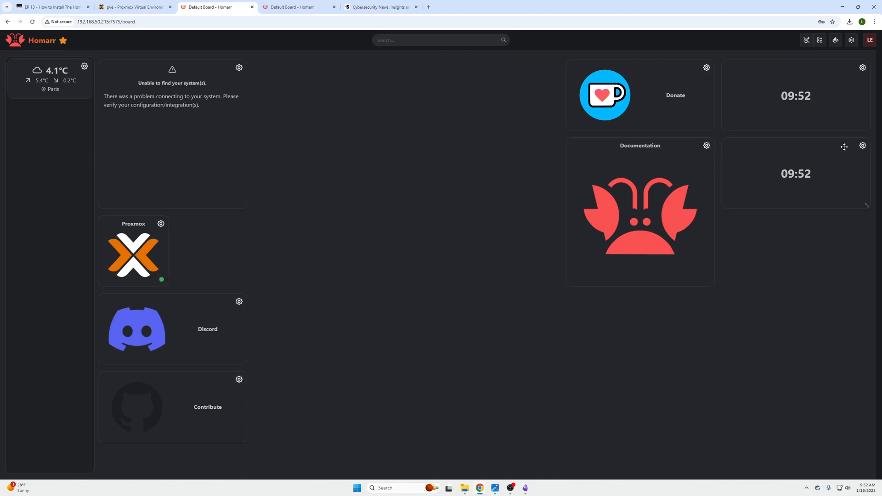
Leave edit mode to confirm the widget shows Proxmox uptime, CPU, RAM and VMs, then re-enable editing.
click(807, 39)
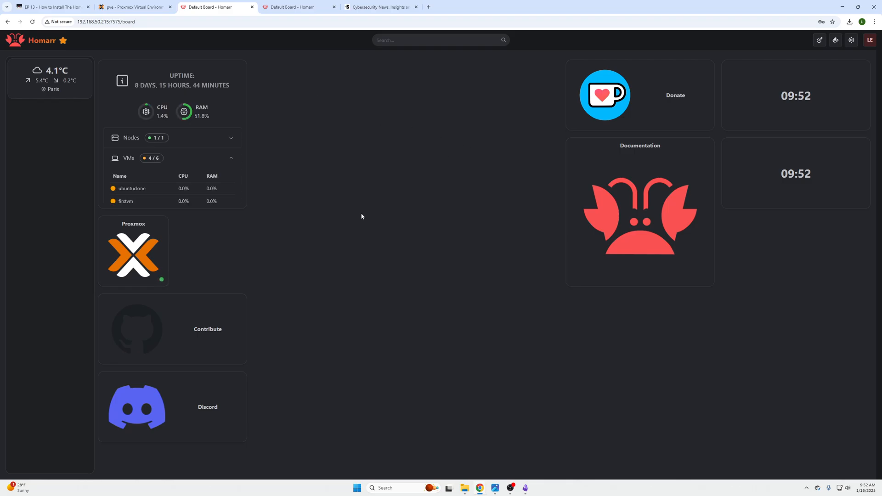
mouse_move(336, 208)
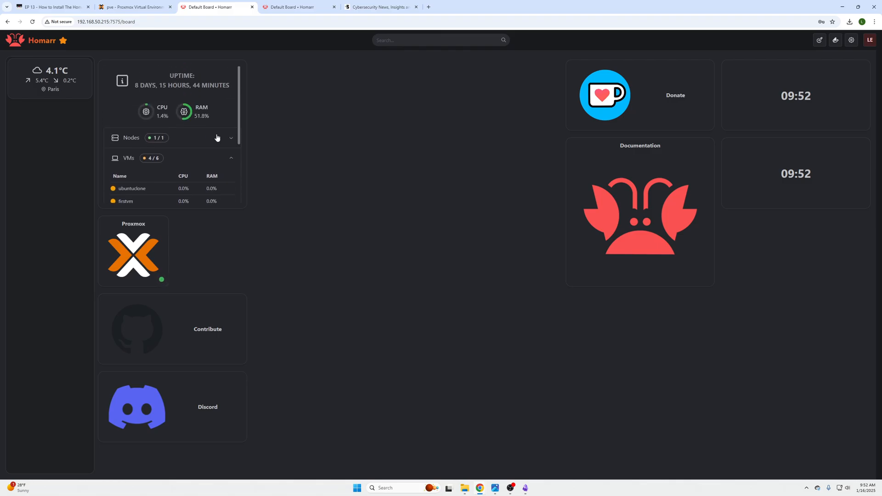
scroll(down, 3)
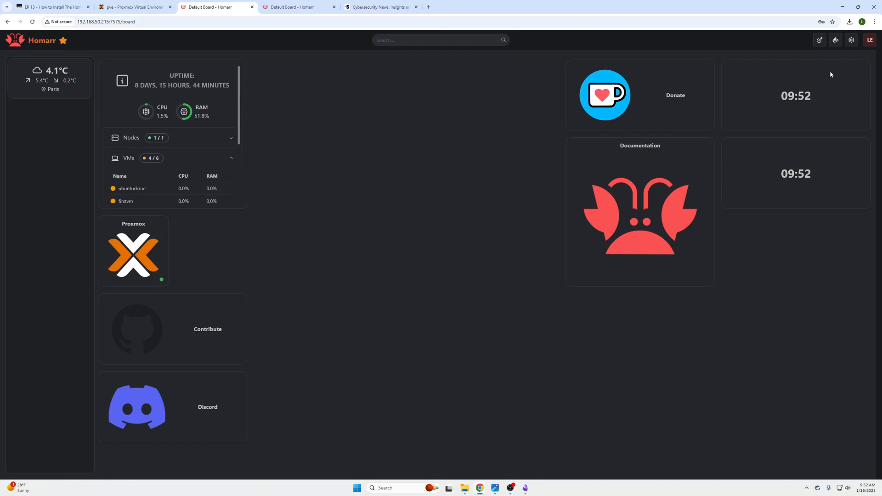
click(819, 40)
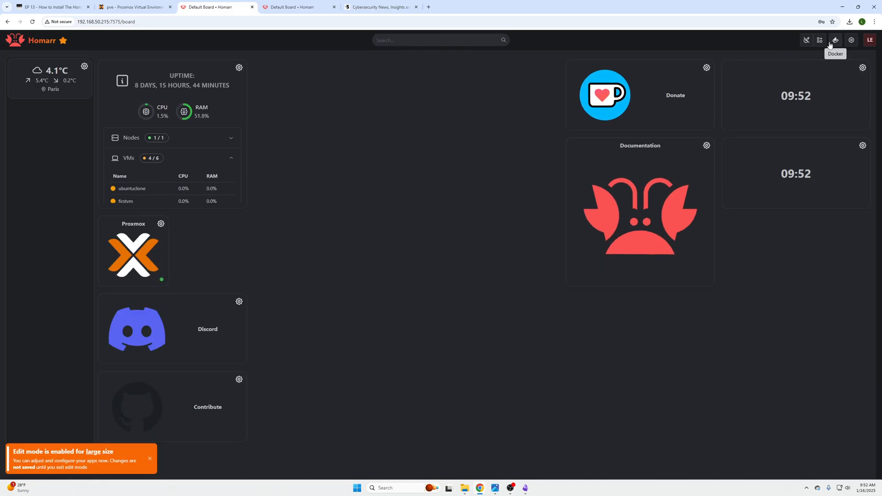
mouse_move(820, 39)
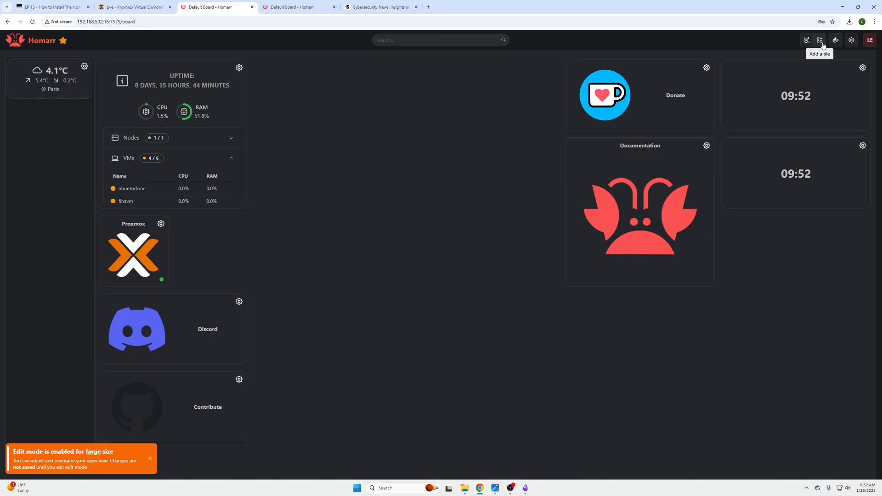
Add an iFrame widget to the board and bring up its settings.
click(819, 40)
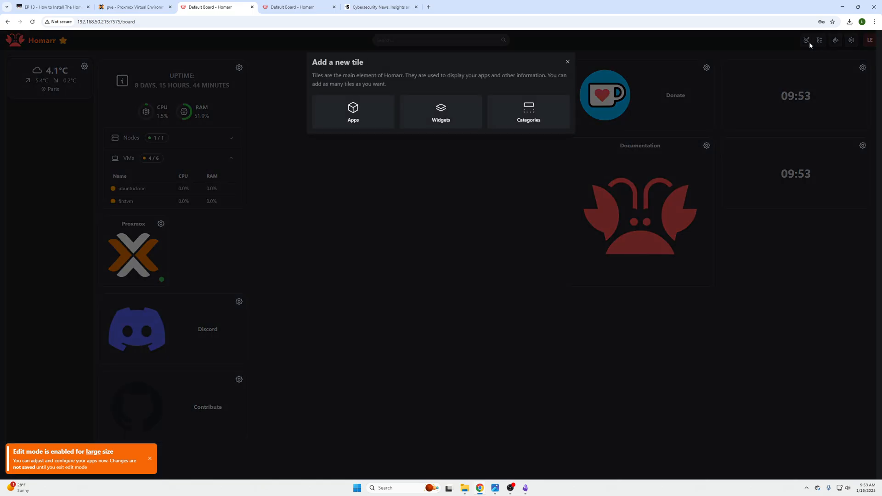
click(440, 111)
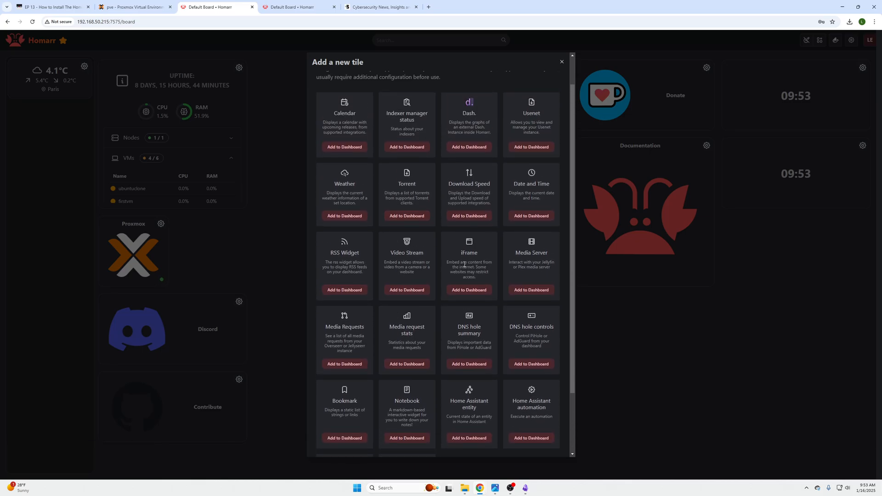
click(469, 289)
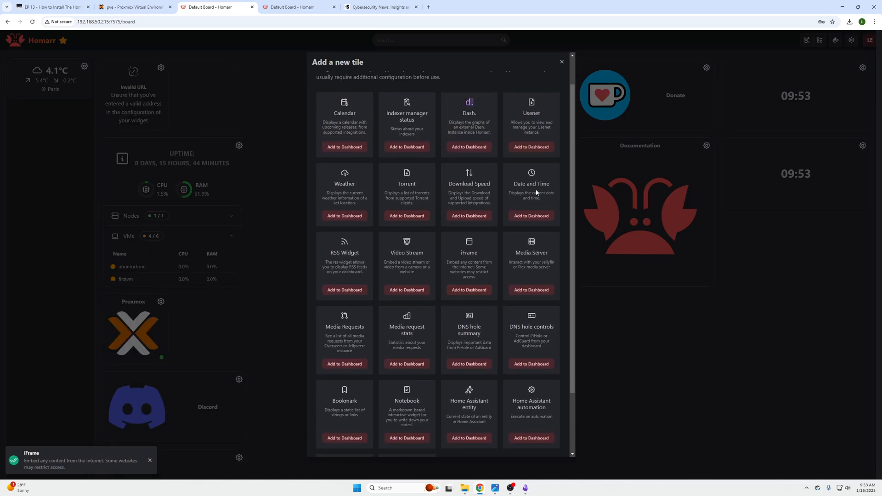
click(561, 61)
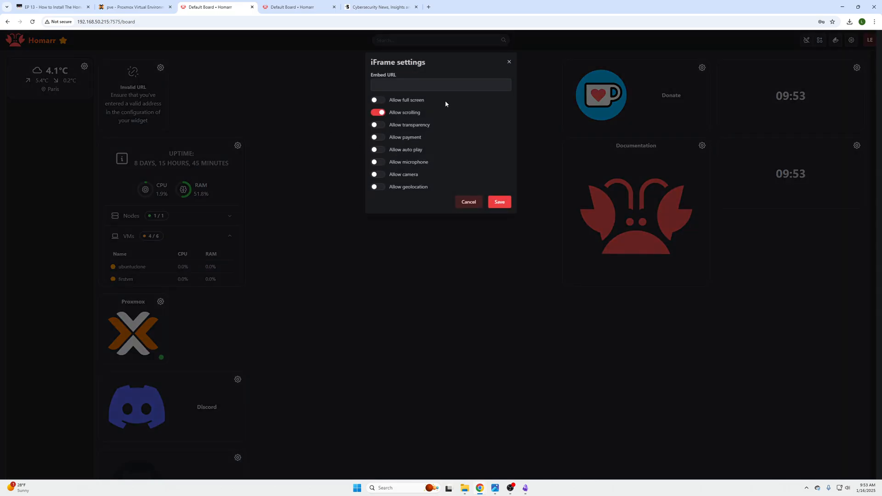
click(379, 6)
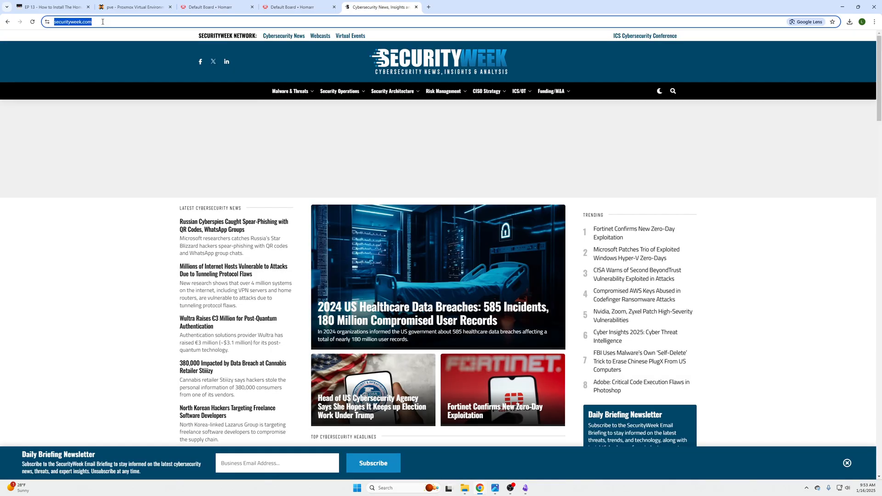
click(217, 6)
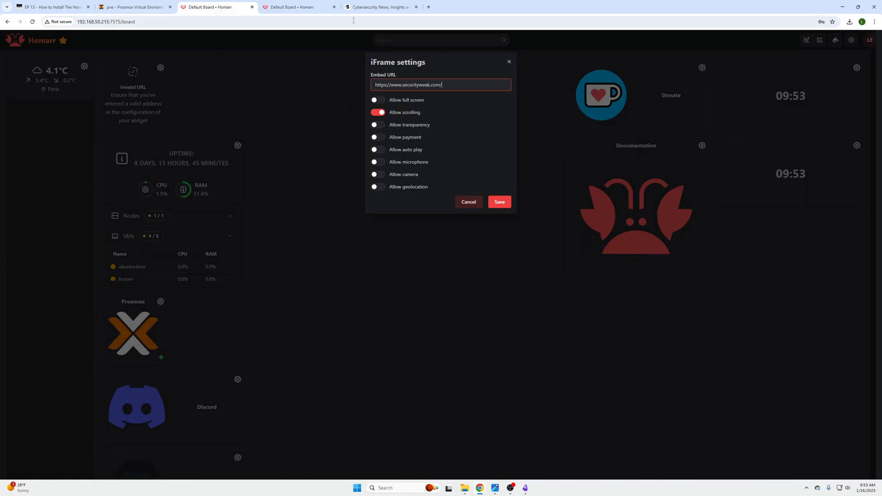
click(334, 7)
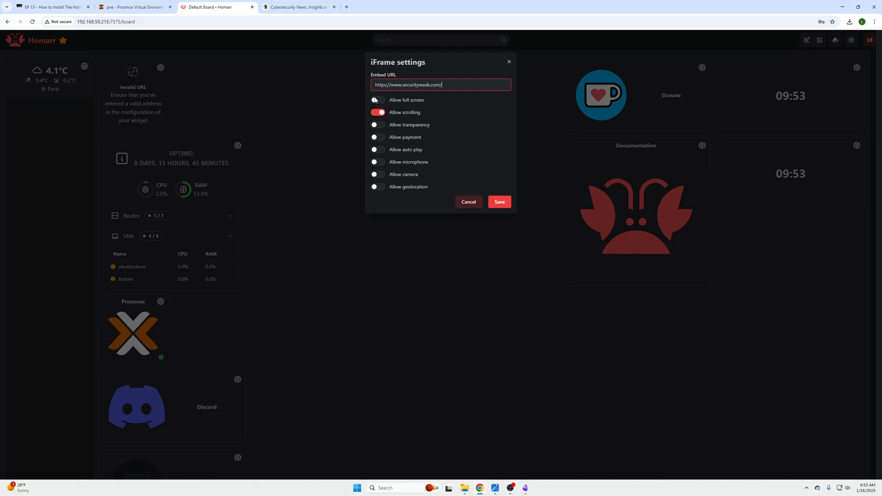
click(378, 100)
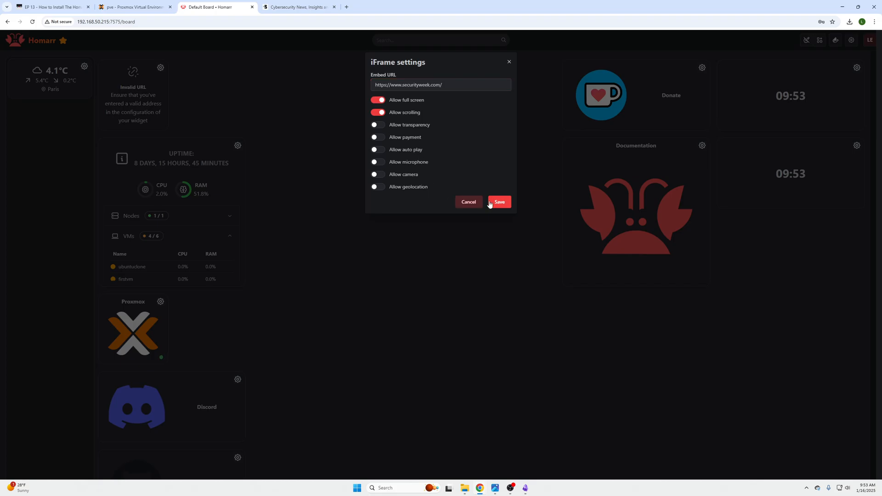
click(499, 203)
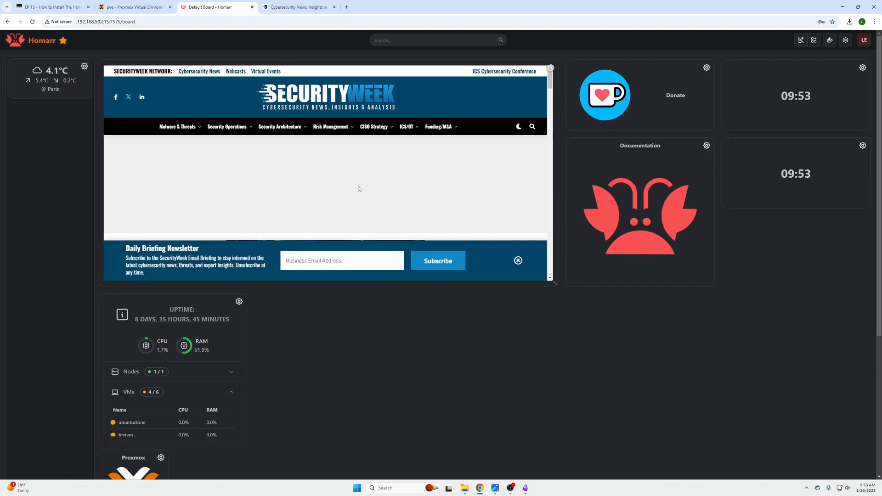
mouse_move(321, 156)
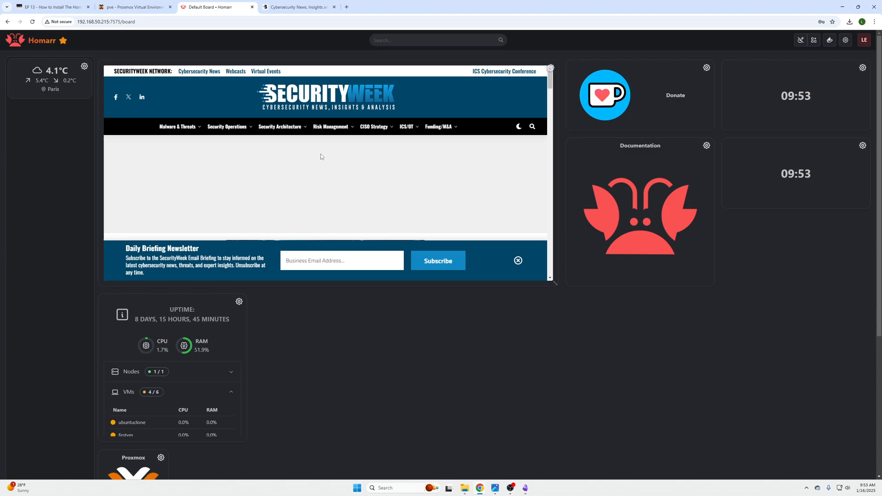
mouse_move(292, 165)
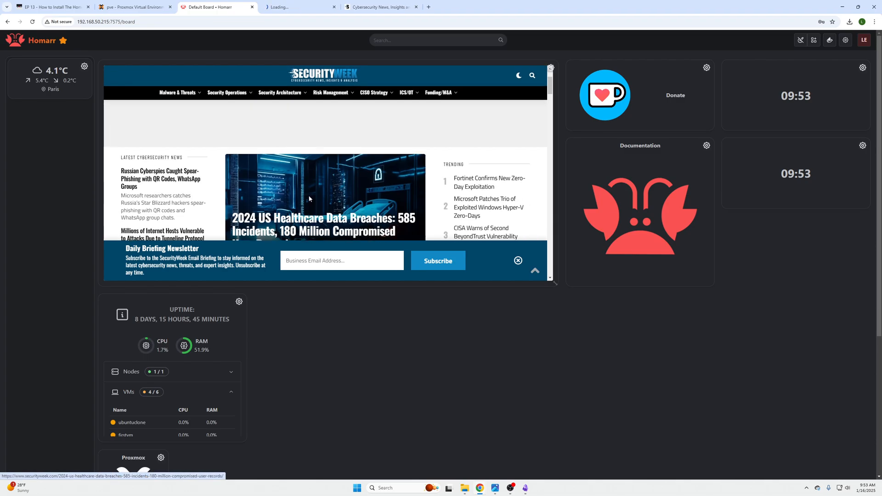
Scroll through SecurityWeek articles inside the embedded iFrame tile and back to the top.
scroll(down, 3)
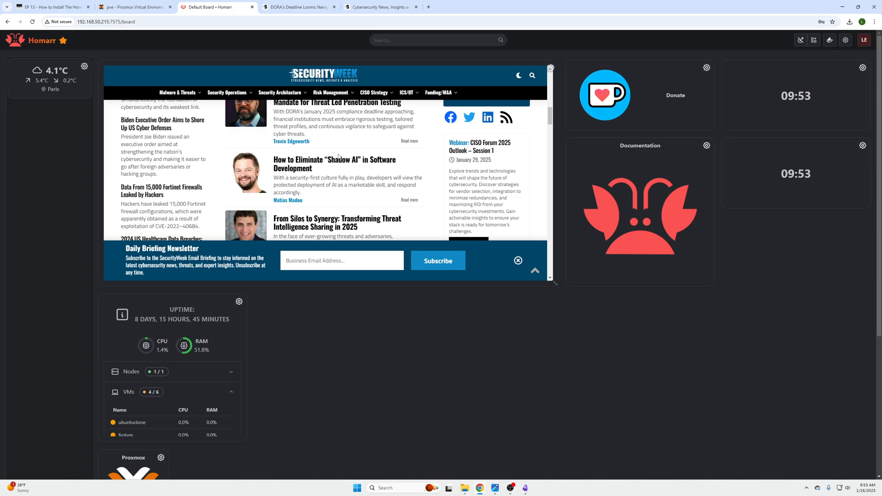
scroll(up, 3)
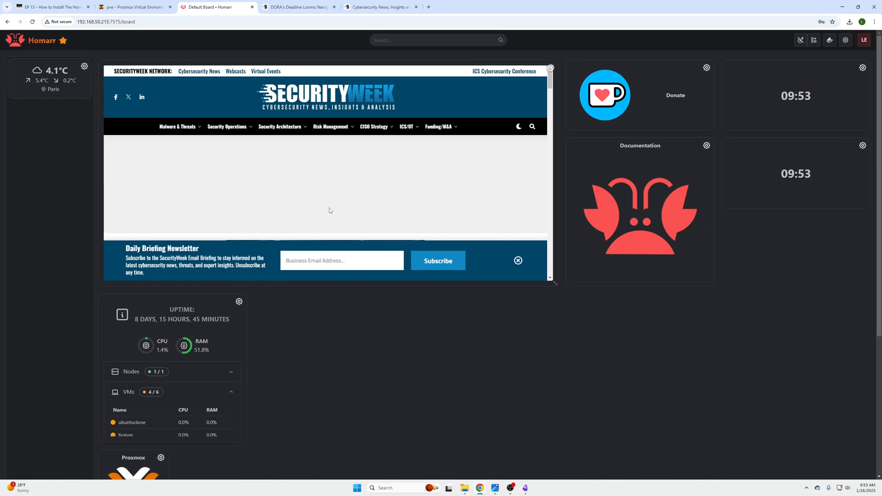